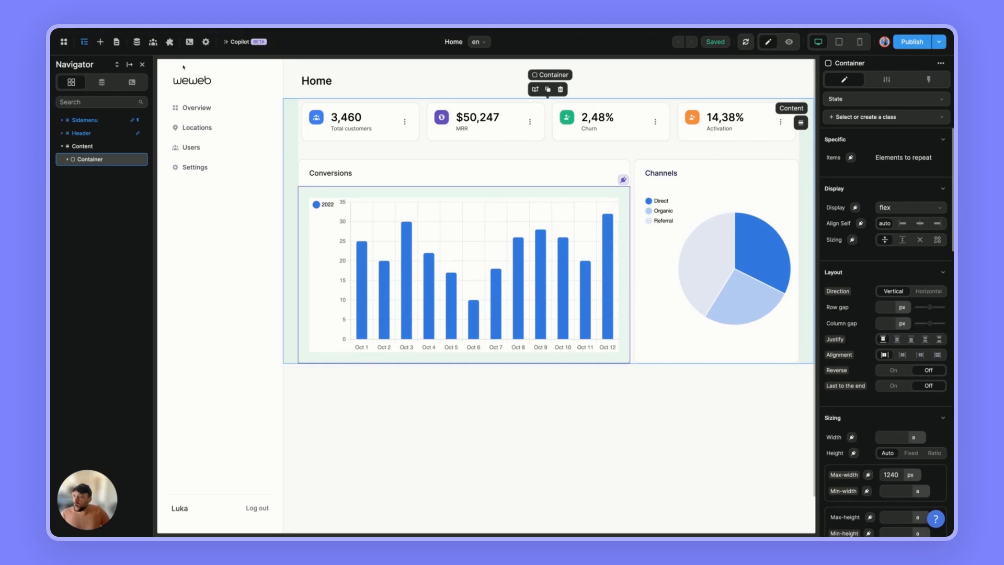
Add the JavaScript plugin from the data source plugins and open a new collection form.
{"action": "left_click", "coordinate": [169, 41]}
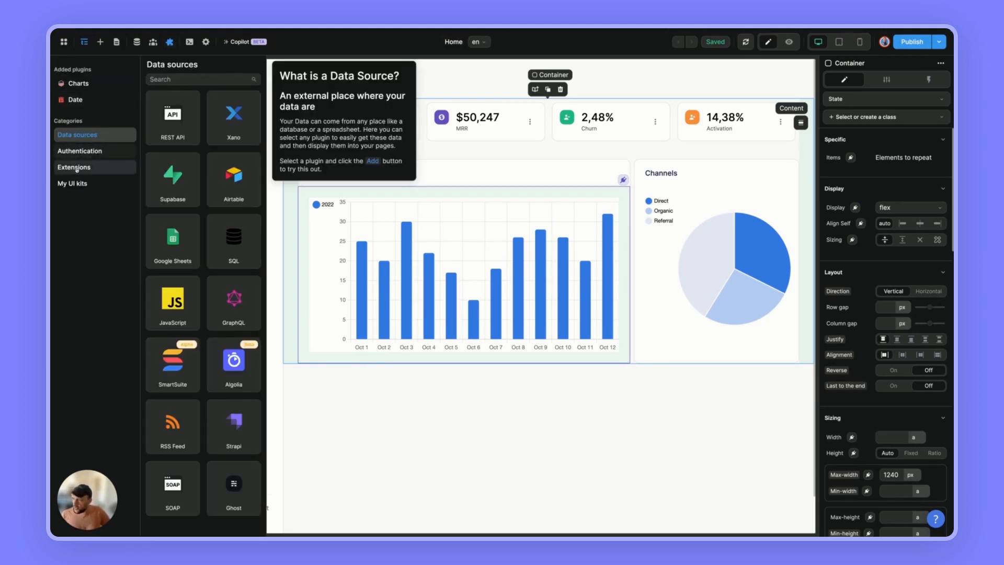
{"action": "left_click", "coordinate": [172, 302]}
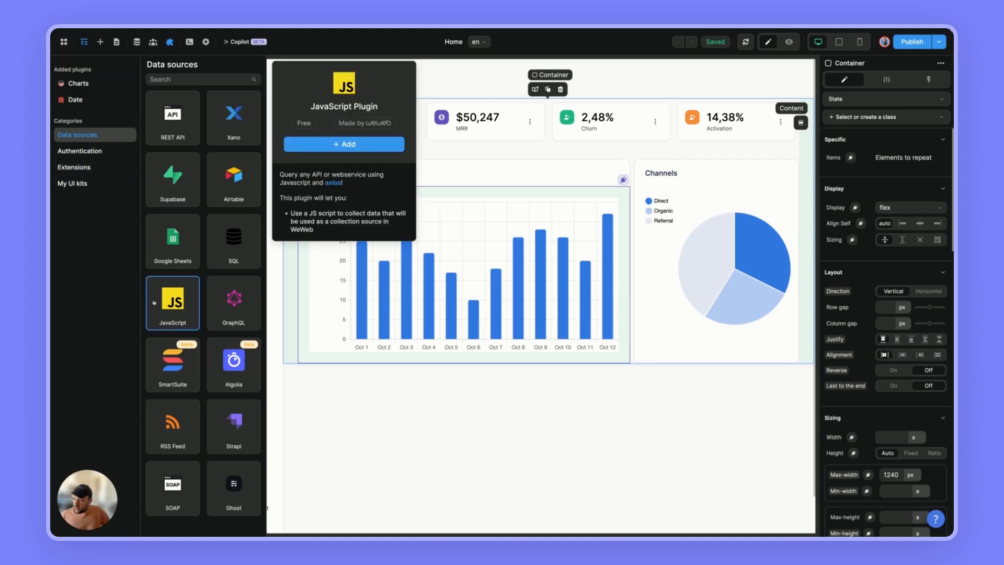
{"action": "left_click", "coordinate": [343, 144]}
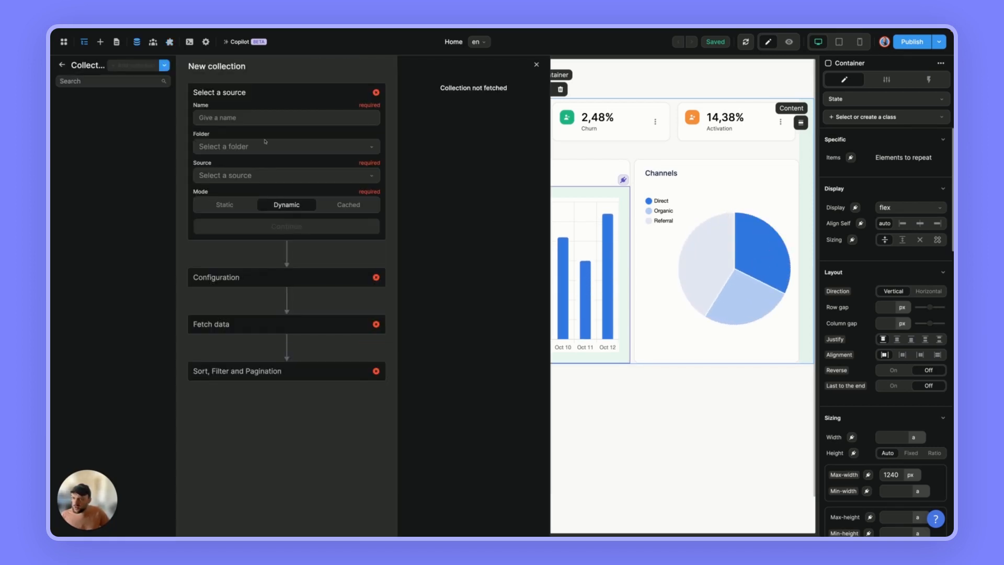
Create a JavaScript-sourced 'users' collection returning jane, barney and fred, and fetch it.
{"action": "type", "text": "users"}
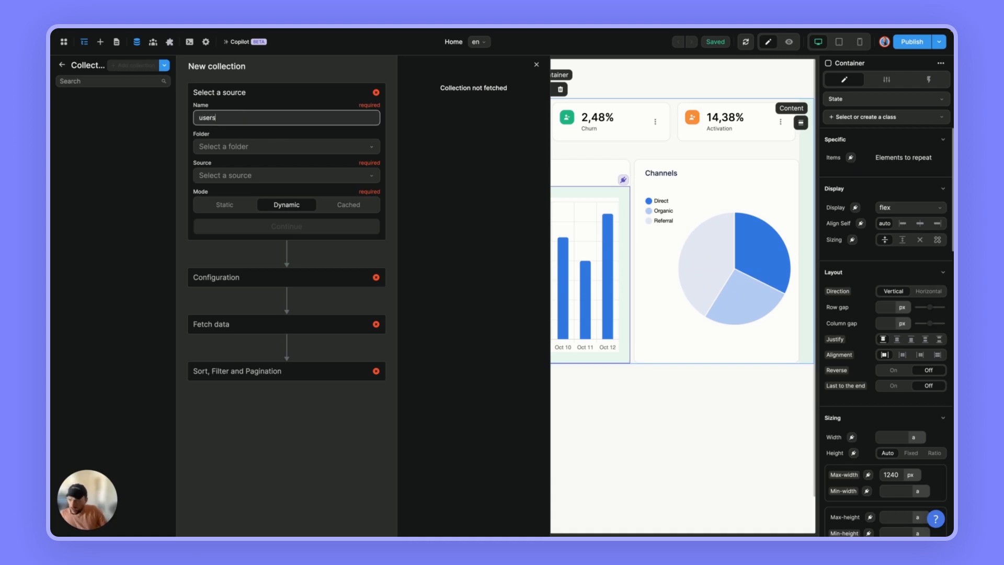
{"action": "left_click", "coordinate": [285, 175]}
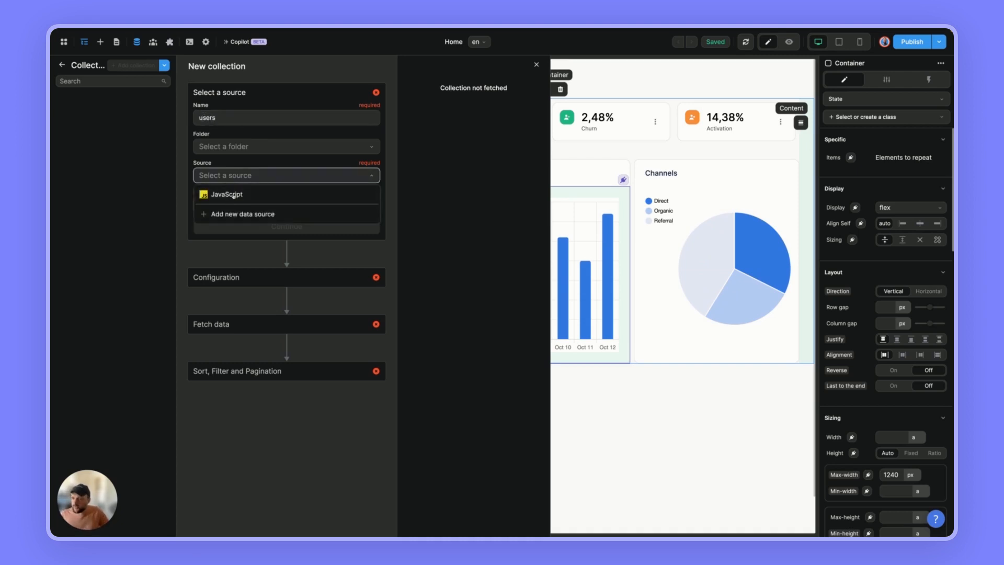
{"action": "left_click", "coordinate": [225, 194]}
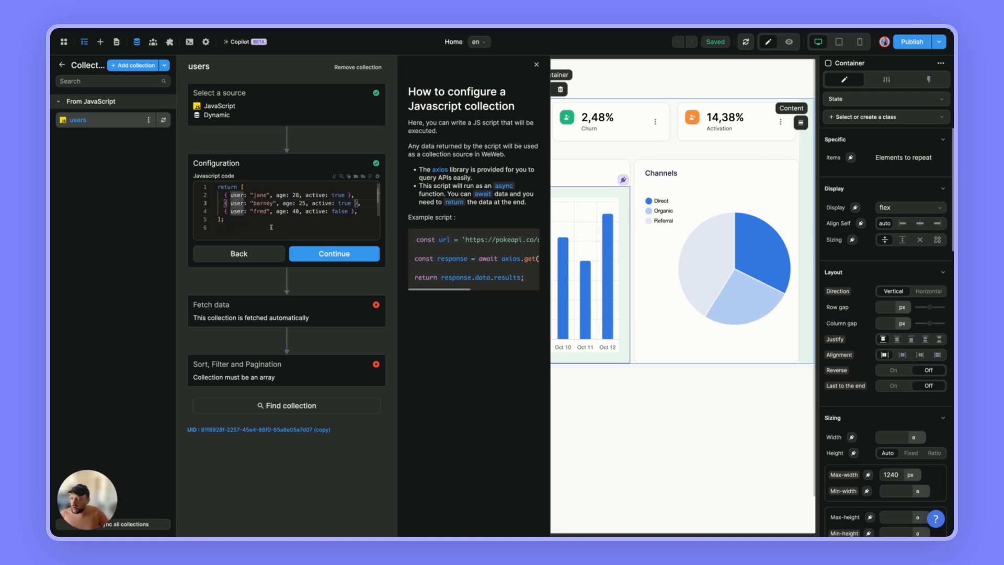
{"action": "left_click", "coordinate": [334, 254]}
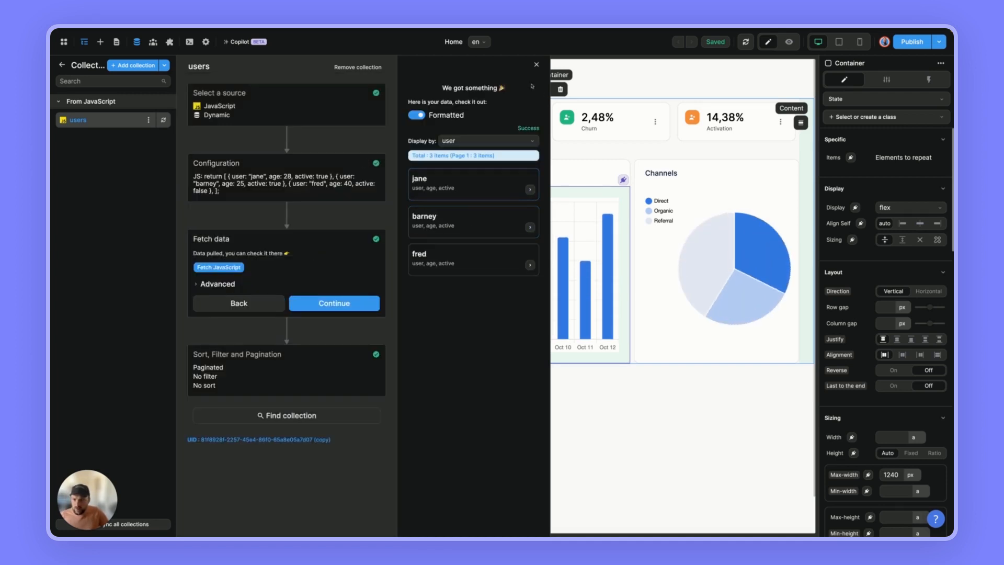
{"action": "left_click", "coordinate": [536, 64]}
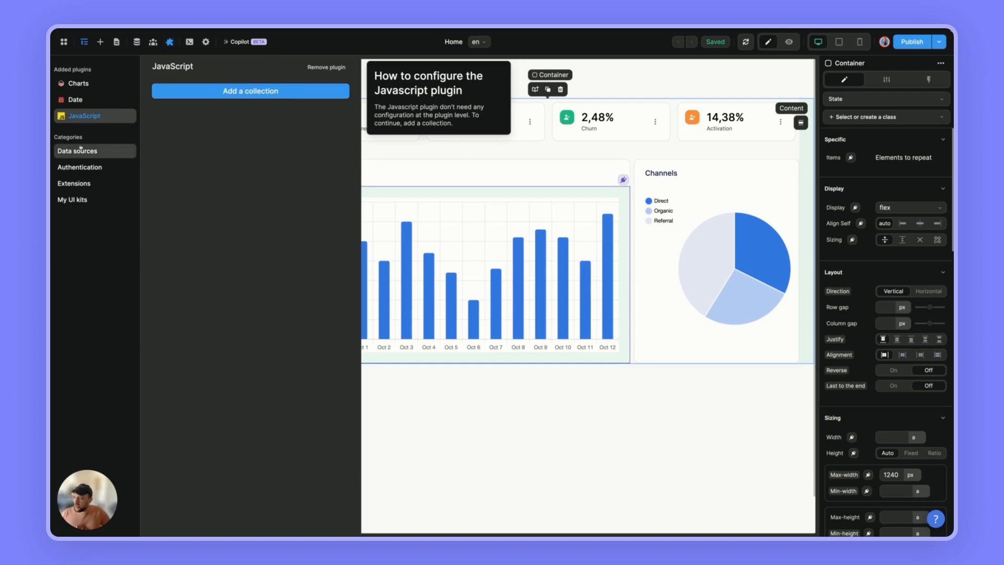
Add the NPM package plugin from Extensions and search packages for 'lodash'.
{"action": "left_click", "coordinate": [74, 183]}
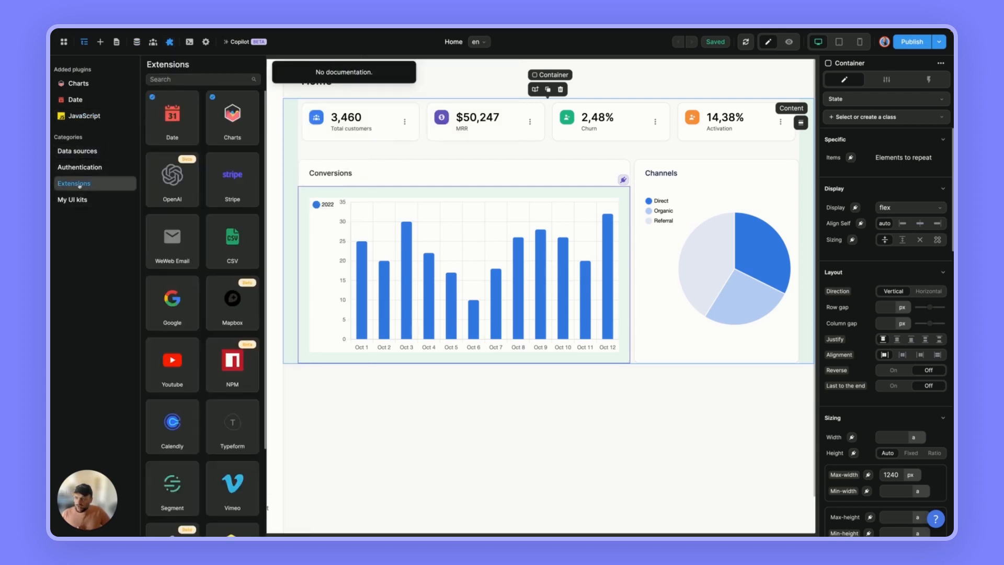
{"action": "mouse_move", "coordinate": [232, 364]}
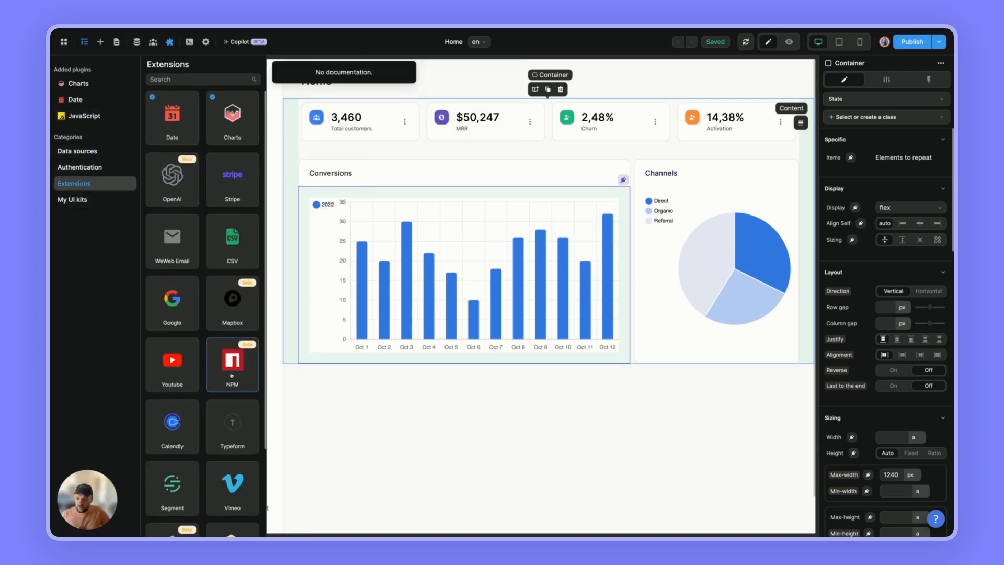
{"action": "left_click", "coordinate": [232, 365]}
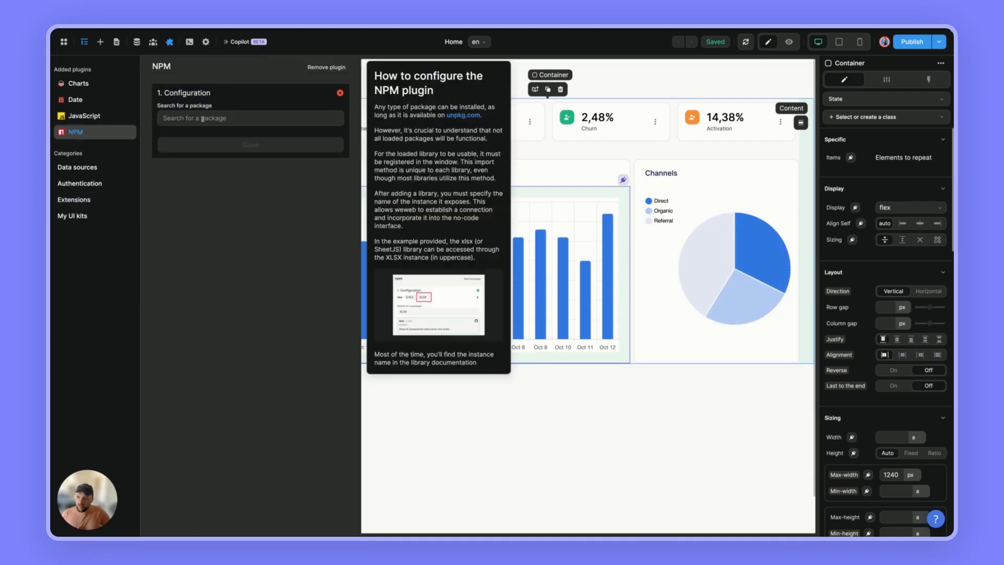
{"action": "left_click", "coordinate": [250, 118]}
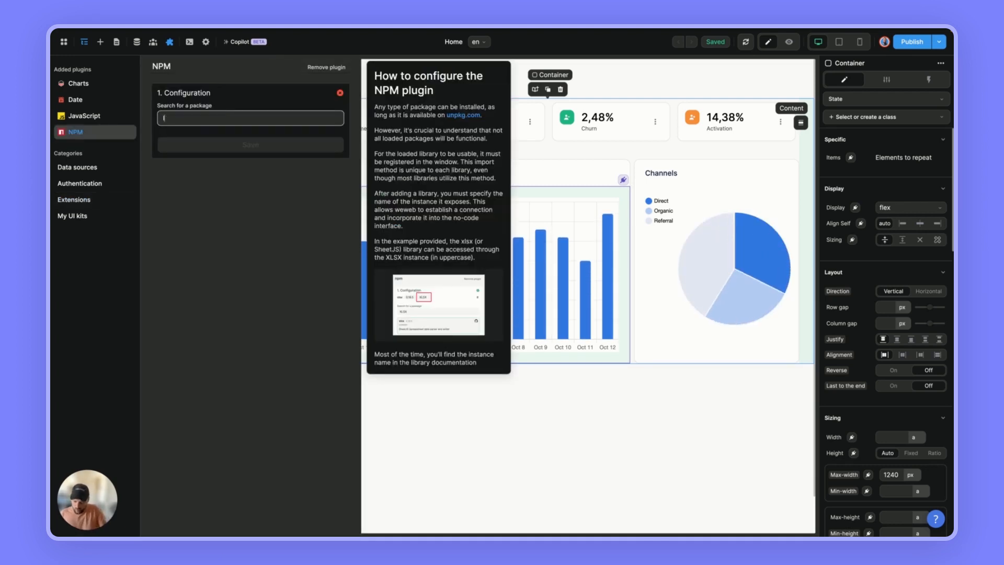
{"action": "type", "text": "loda"}
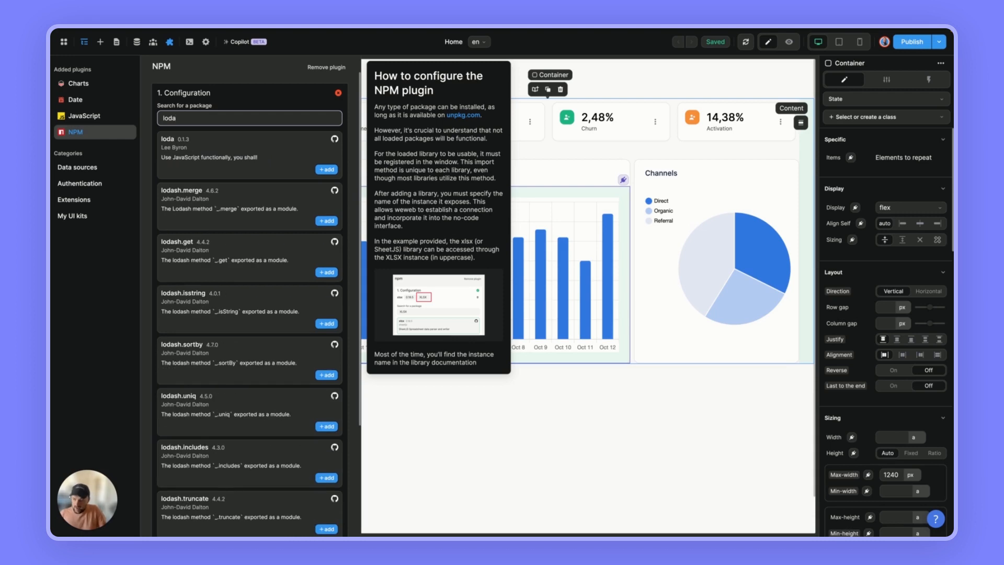
{"action": "type", "text": "d"}
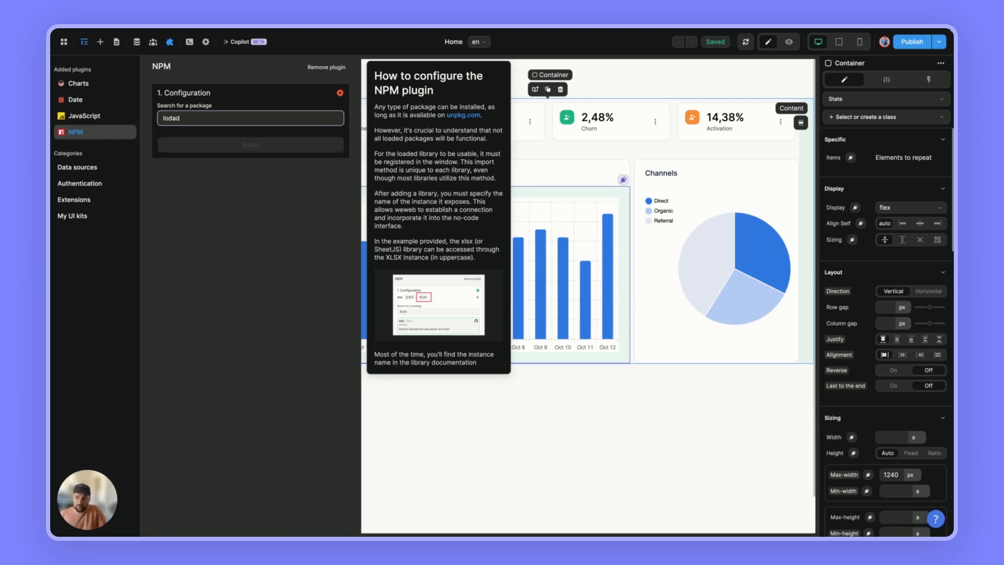
{"action": "type", "text": "lodash"}
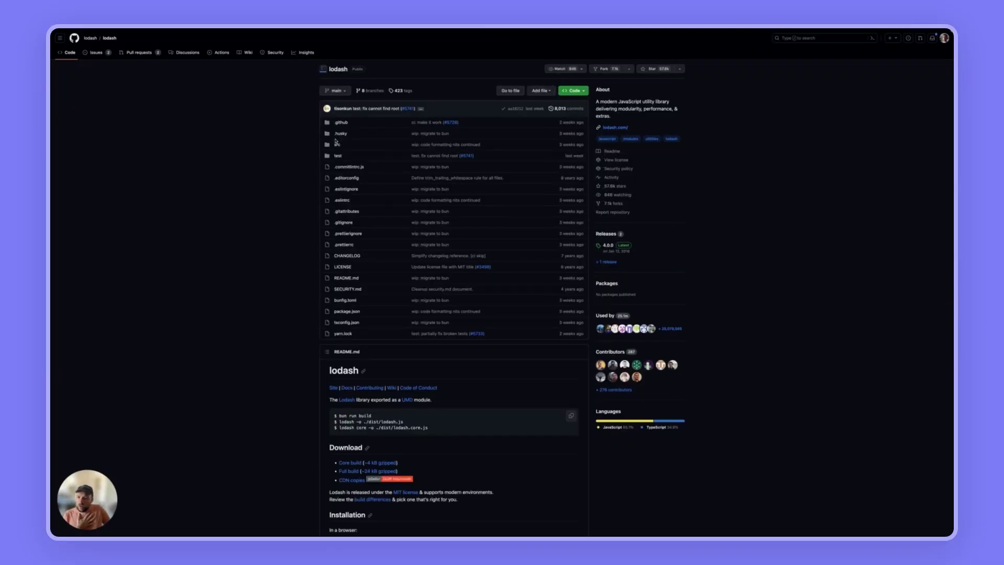
{"action": "scroll", "scroll_direction": "down", "scroll_amount": 3}
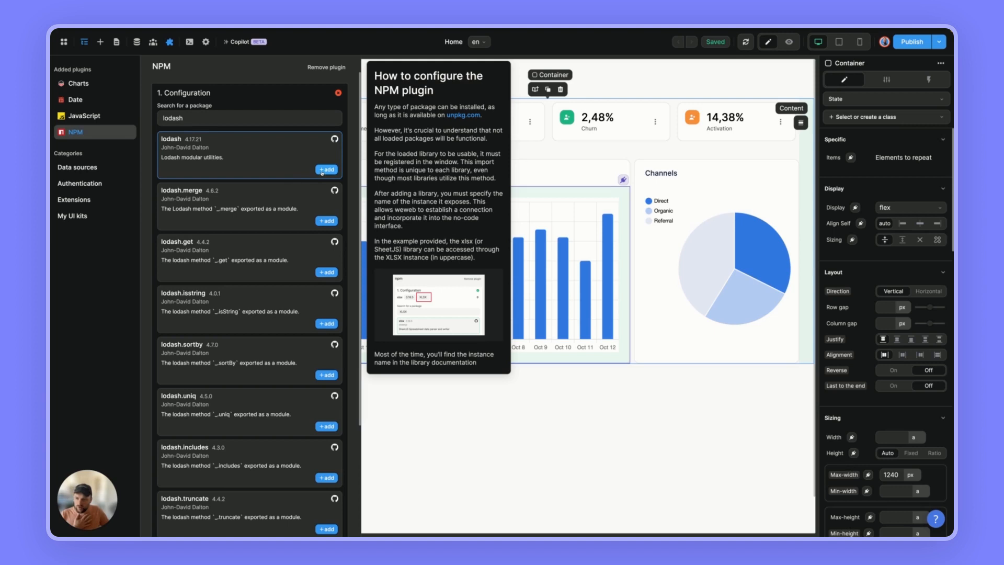
Add lodash 4.17.21 with instance name '_', save the plugin, and return to the Navigator.
{"action": "left_click", "coordinate": [326, 170]}
{"action": "type", "text": "_"}
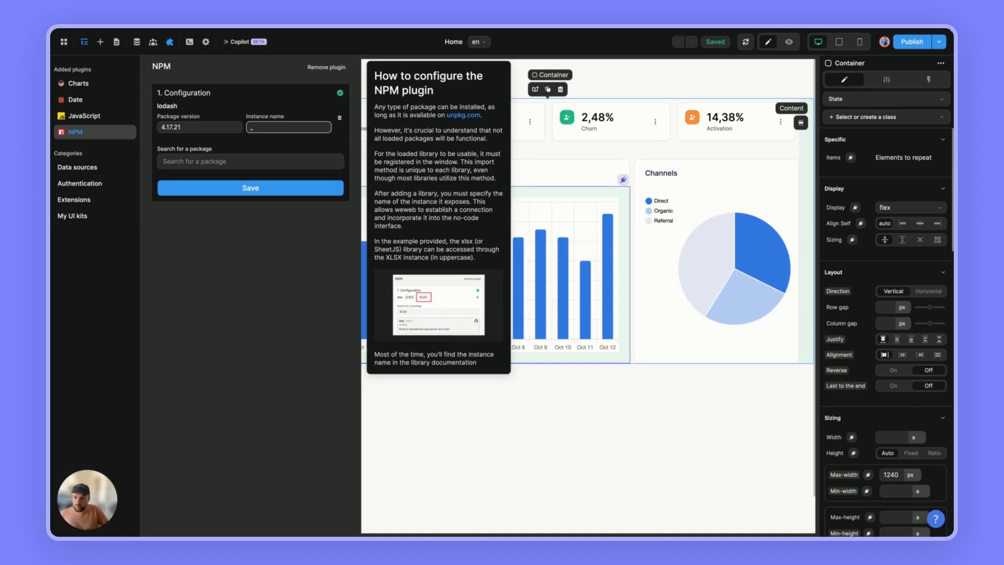
{"action": "left_click", "coordinate": [287, 126]}
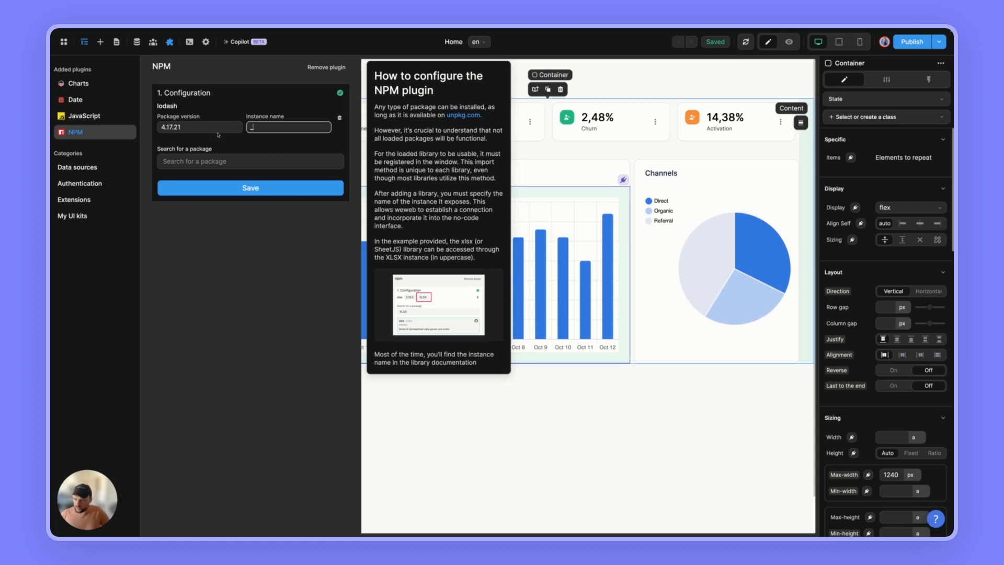
{"action": "left_click", "coordinate": [250, 188]}
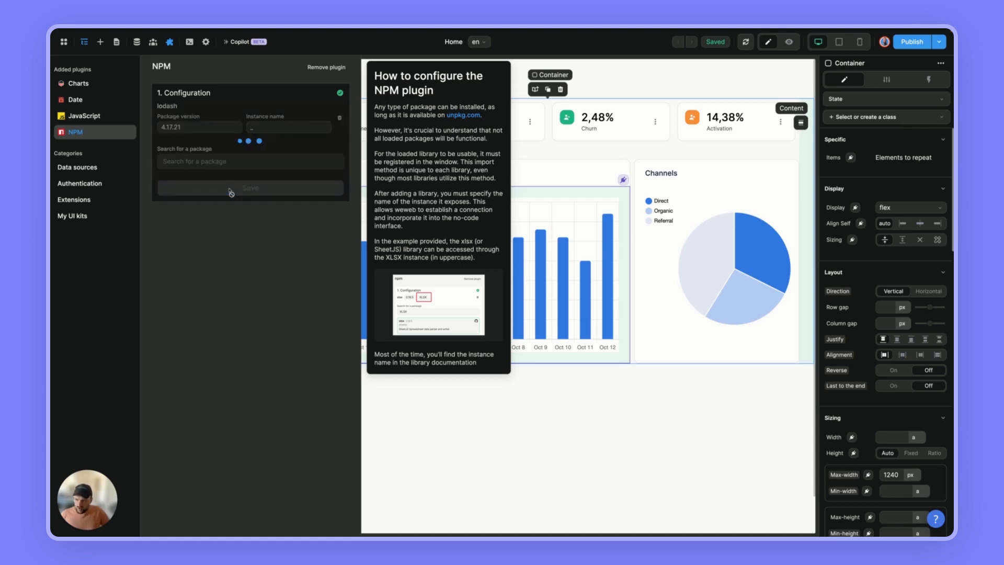
{"action": "left_click", "coordinate": [83, 42]}
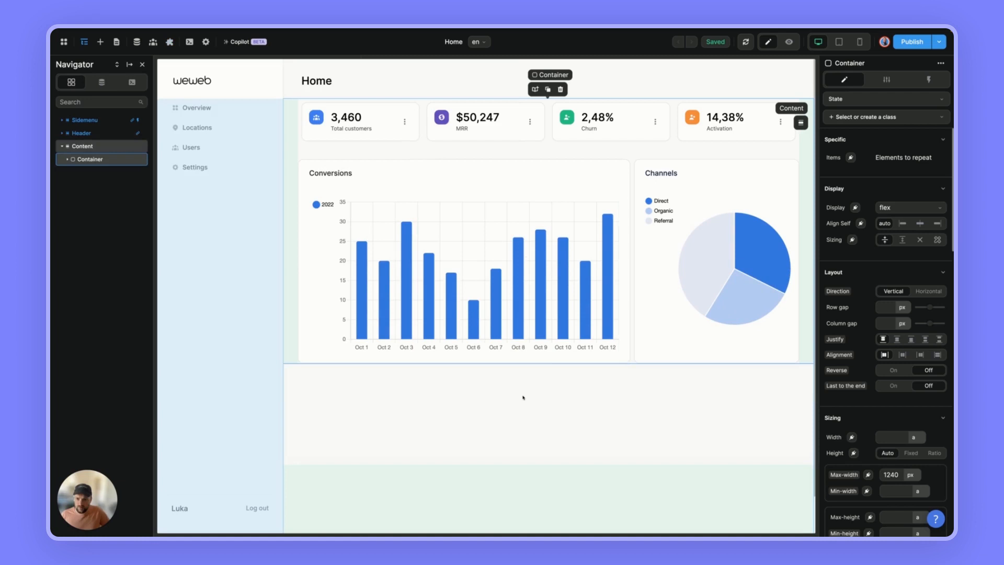
Drop the Default table below the Home charts and select its Collection List.
{"action": "left_click", "coordinate": [100, 40]}
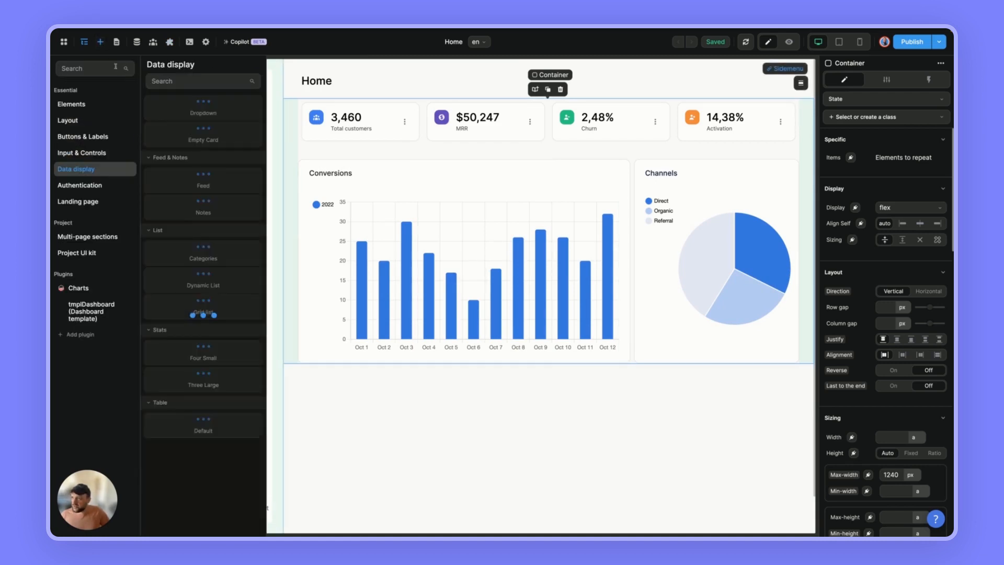
{"action": "type", "text": "table"}
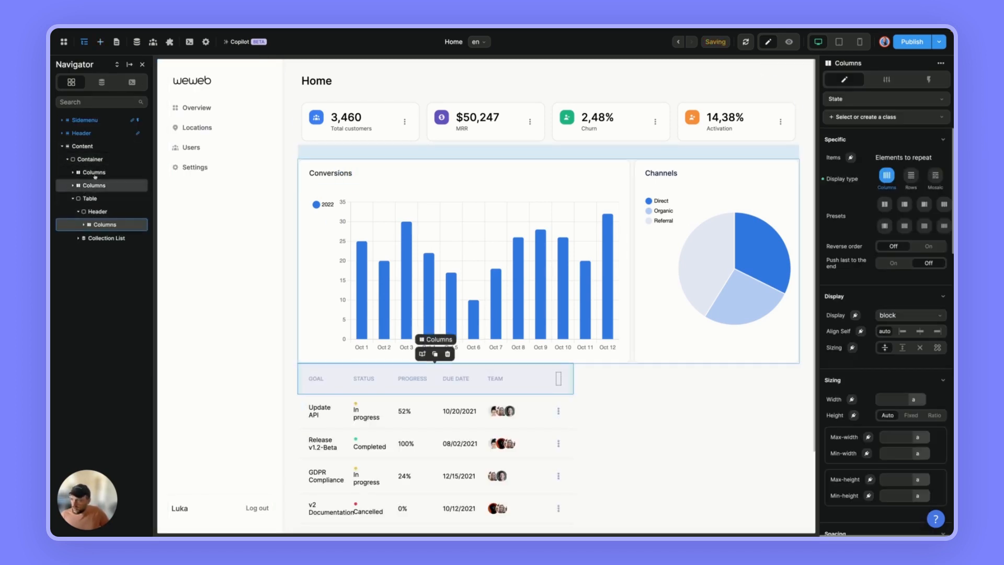
{"action": "left_click", "coordinate": [90, 198]}
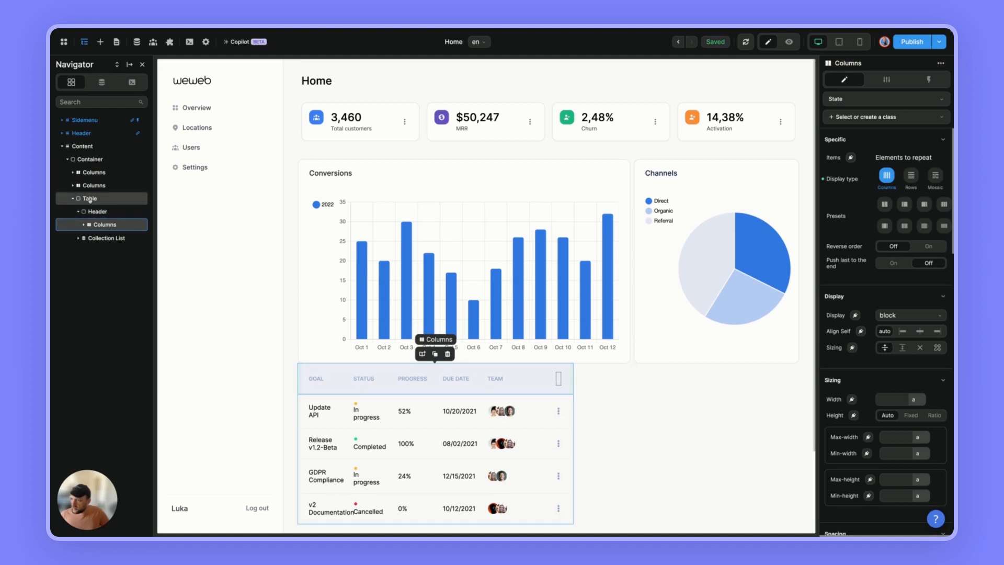
{"action": "left_click", "coordinate": [88, 198]}
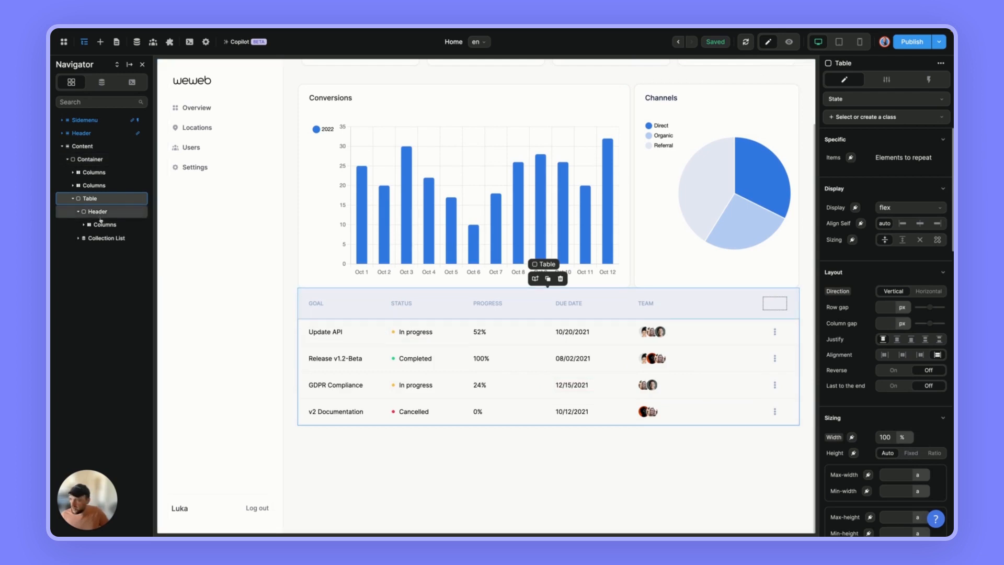
{"action": "left_click", "coordinate": [105, 238]}
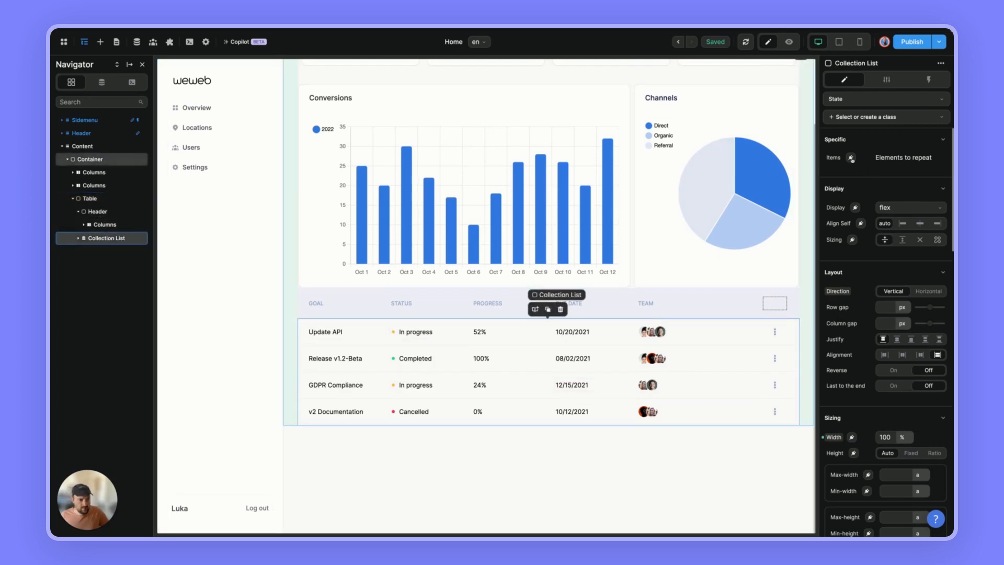
Bind the list to the users collection, showing names and item.data.active as Status.
{"action": "left_click", "coordinate": [849, 157]}
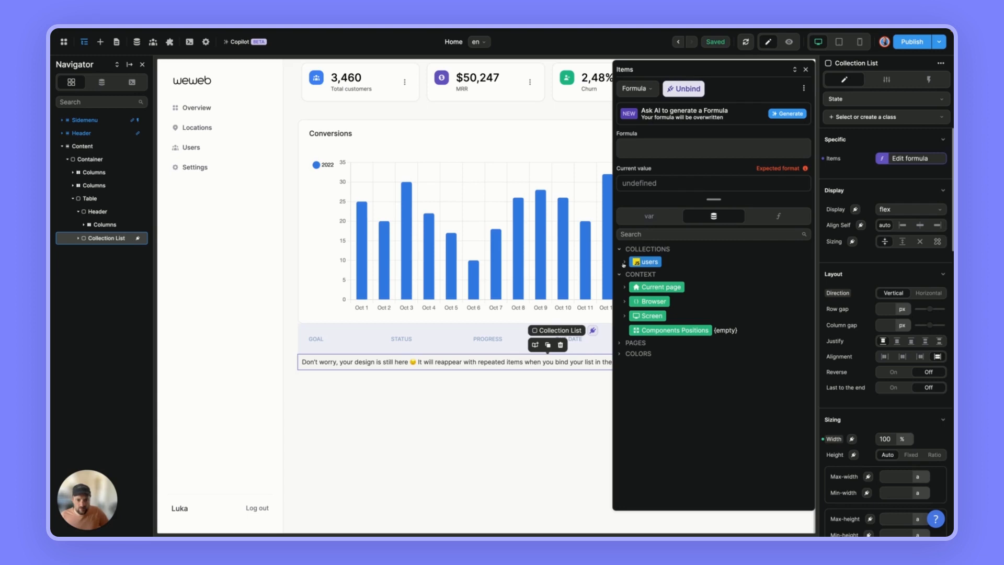
{"action": "left_click", "coordinate": [647, 261]}
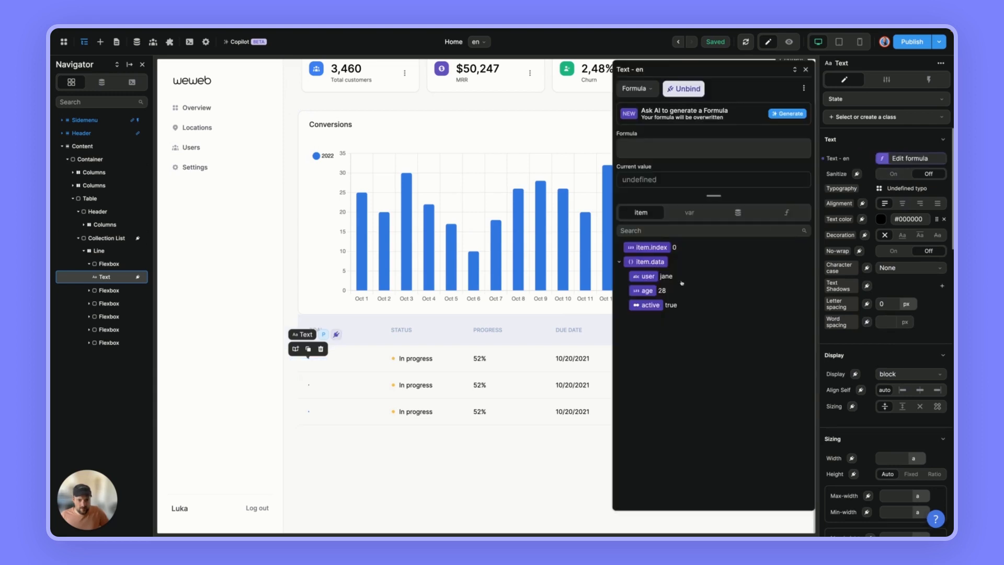
{"action": "left_click", "coordinate": [644, 276]}
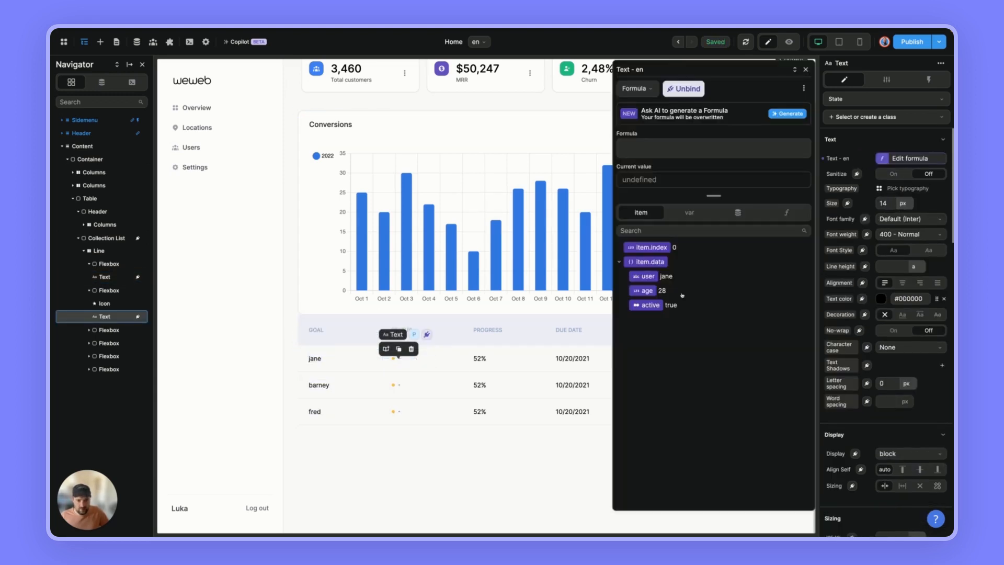
{"action": "left_click", "coordinate": [650, 305]}
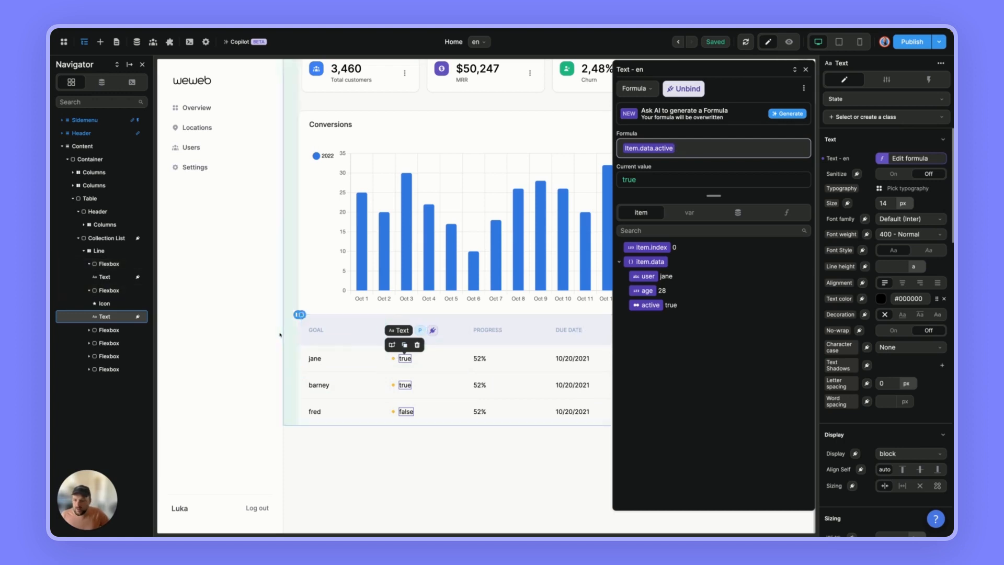
{"action": "left_click", "coordinate": [106, 237]}
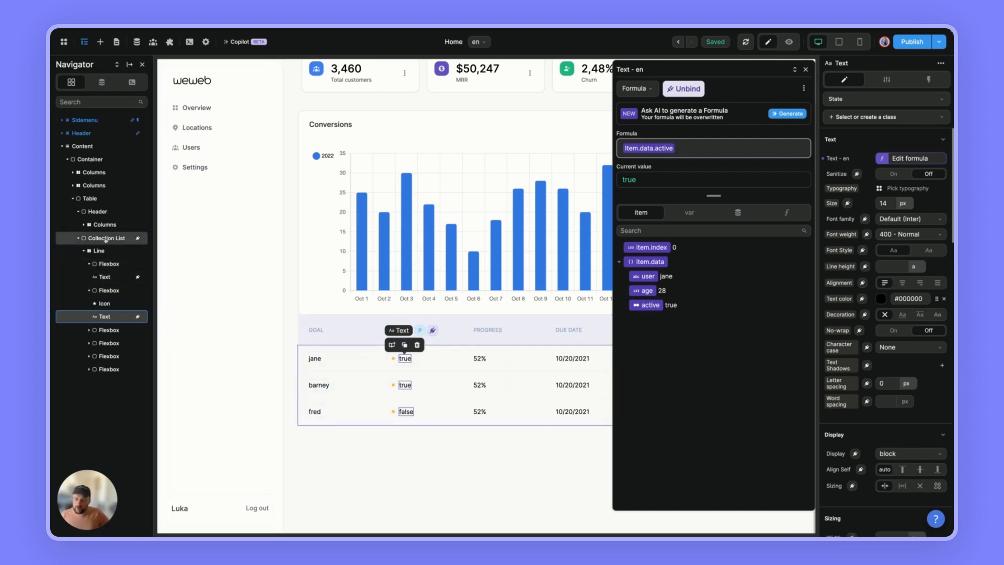
{"action": "left_click", "coordinate": [106, 237]}
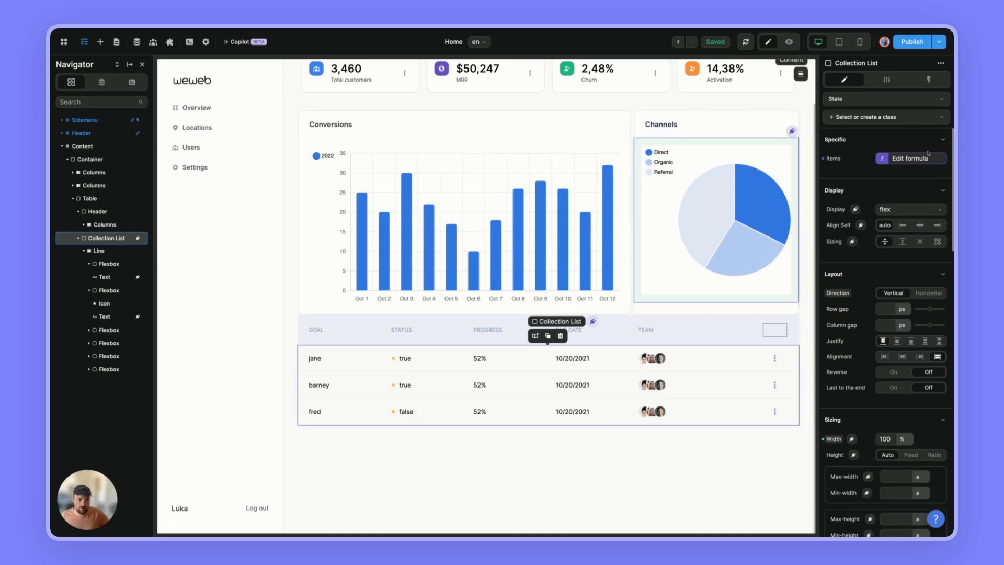
Change the list Items formula to lodash filter on users.data by "active".
{"action": "left_click", "coordinate": [916, 158]}
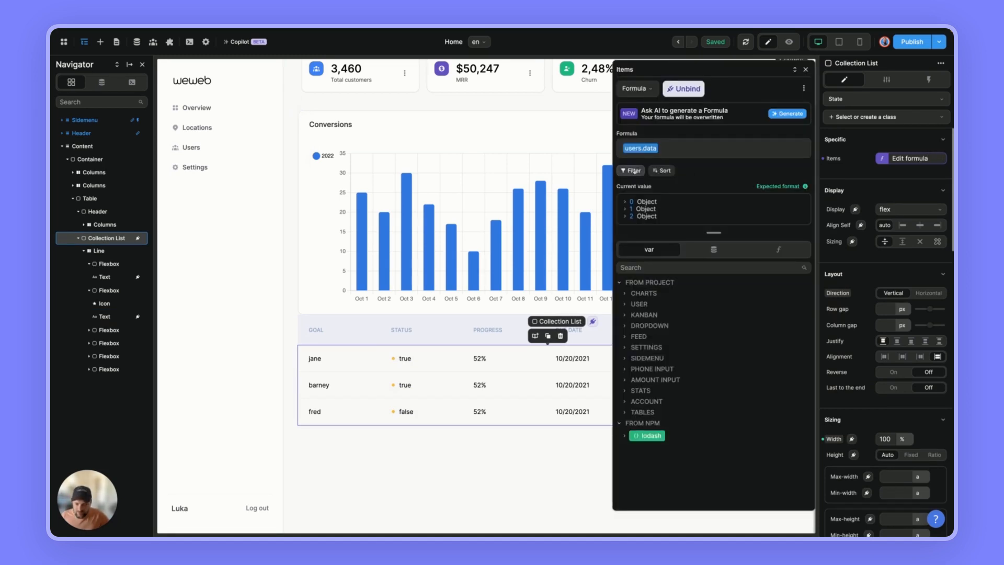
{"action": "left_click", "coordinate": [713, 148]}
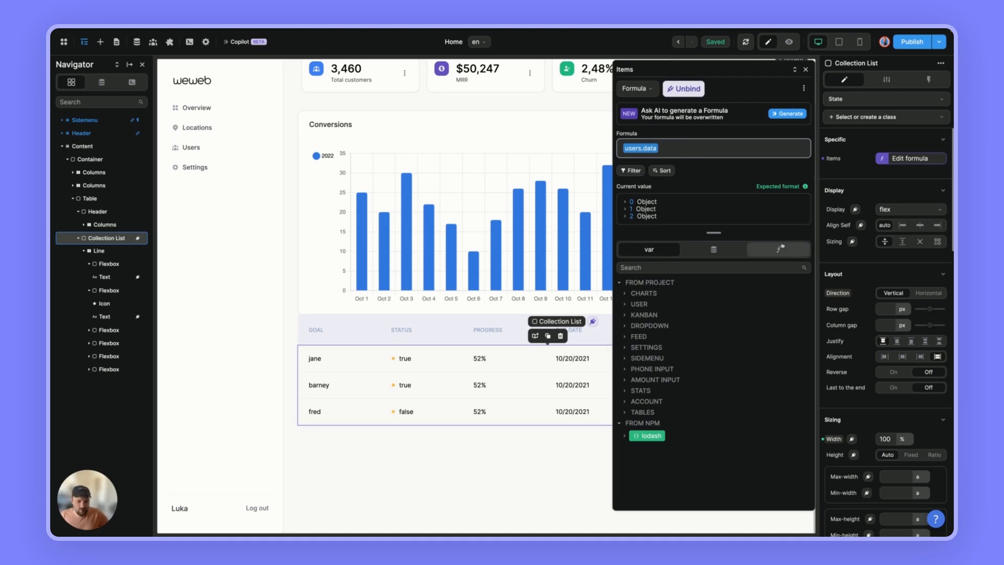
{"action": "left_click", "coordinate": [778, 249]}
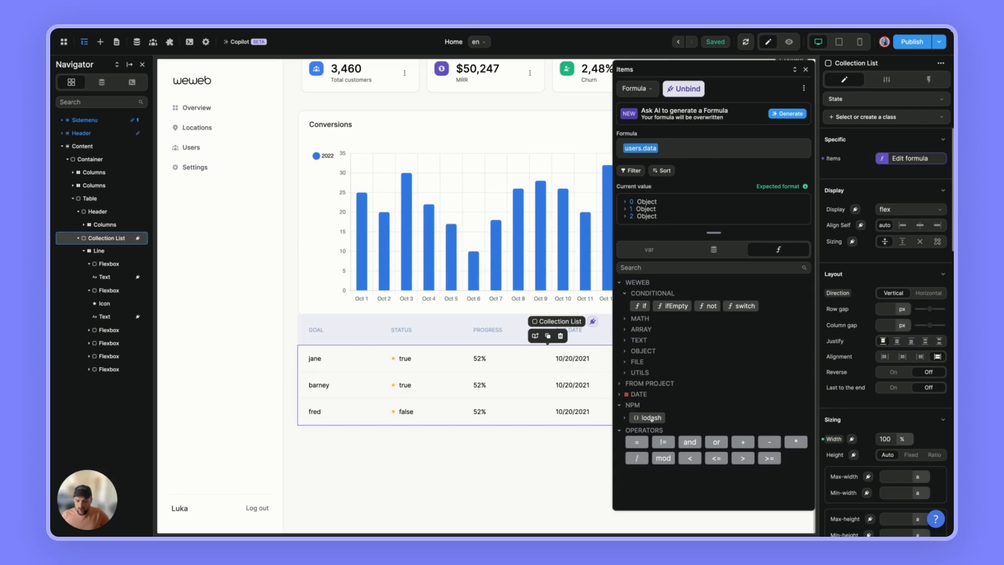
{"action": "left_click", "coordinate": [627, 417]}
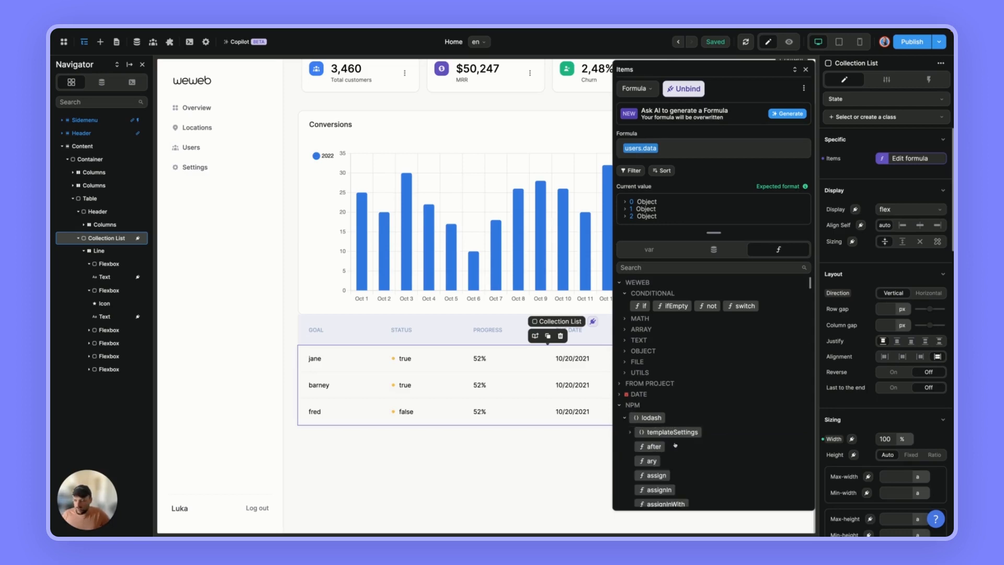
{"action": "scroll", "scroll_direction": "down", "scroll_amount": 3}
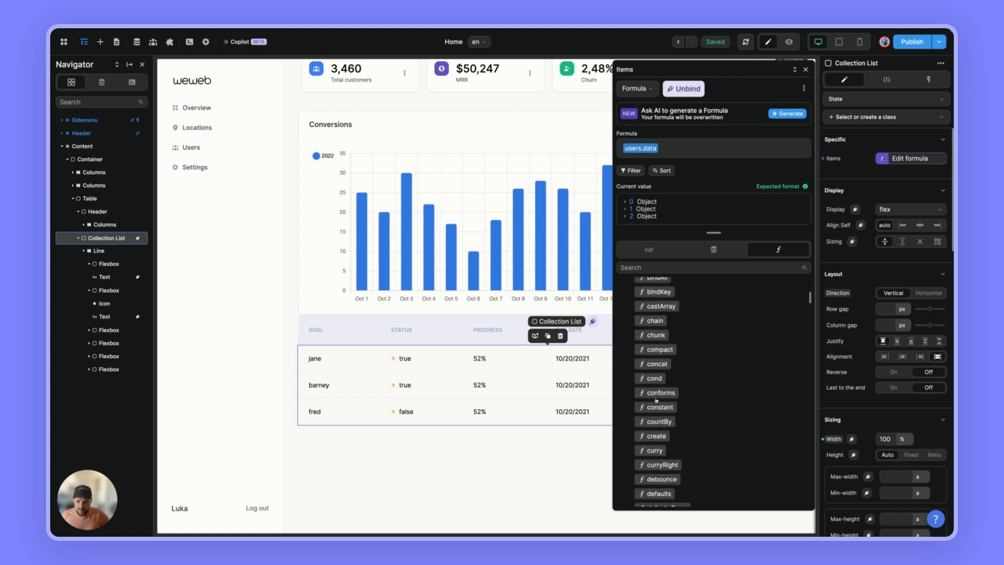
{"action": "scroll", "scroll_direction": "down", "scroll_amount": 3}
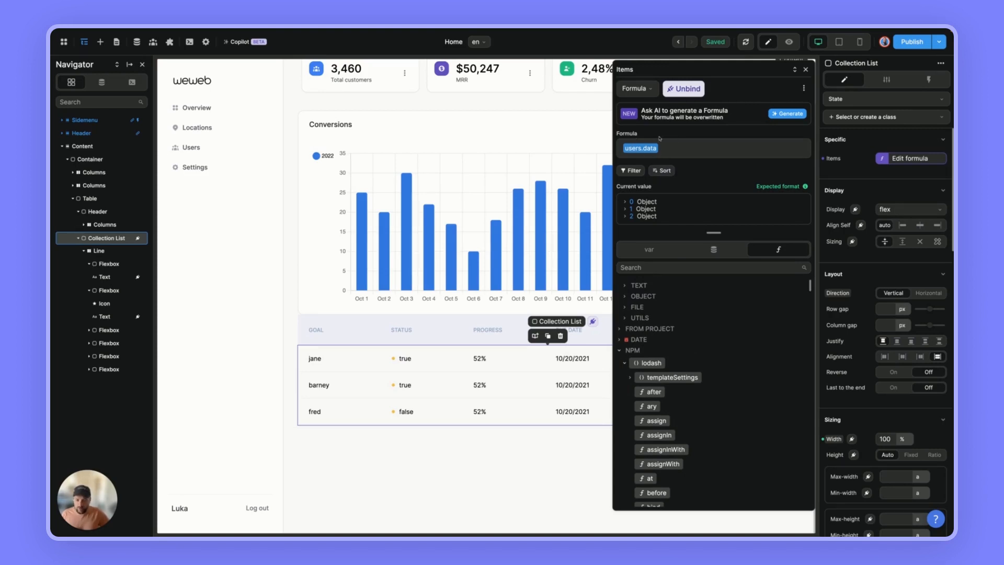
{"action": "mouse_move", "coordinate": [661, 297]}
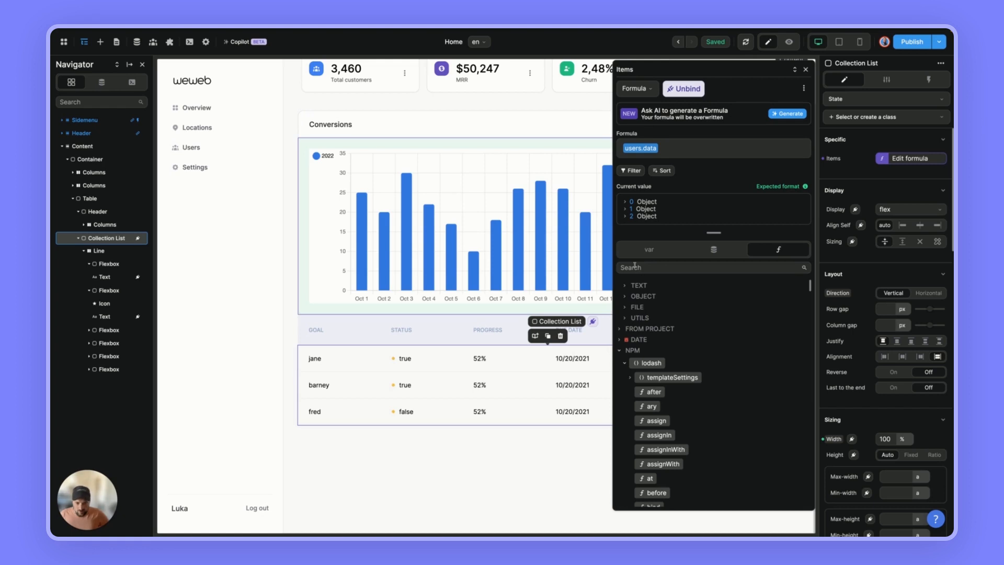
{"action": "type", "text": "fil"}
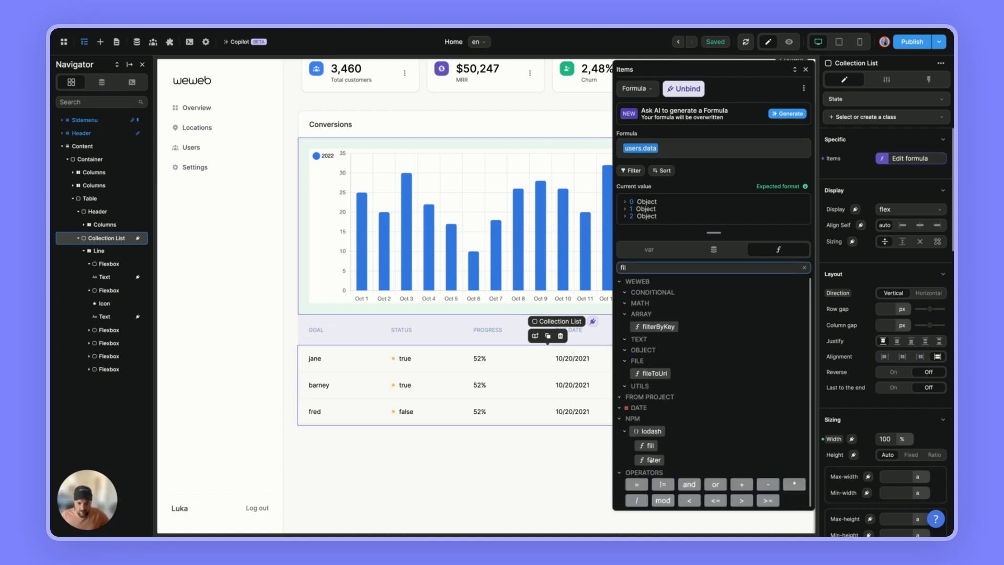
{"action": "left_click", "coordinate": [653, 459]}
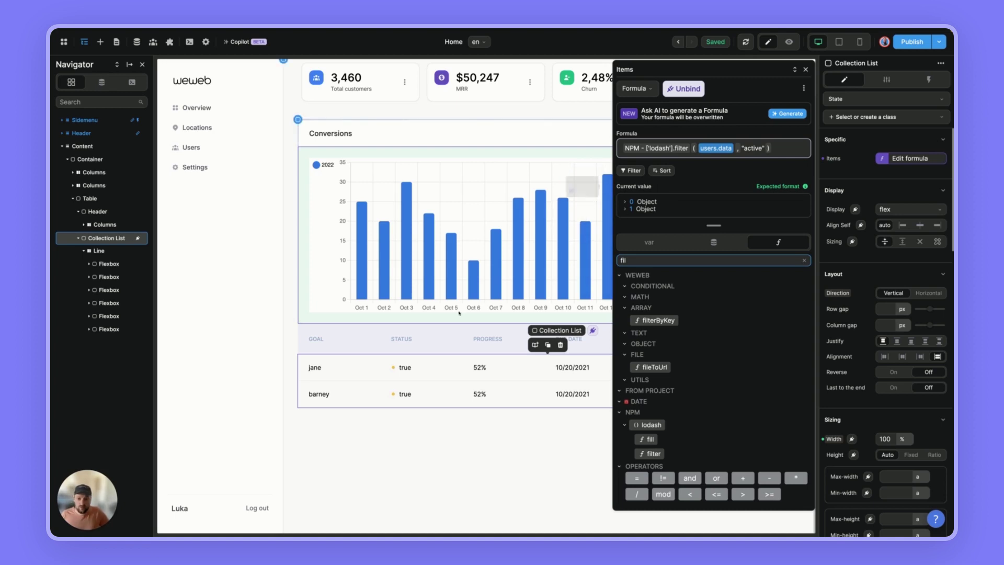
{"action": "left_click", "coordinate": [405, 394]}
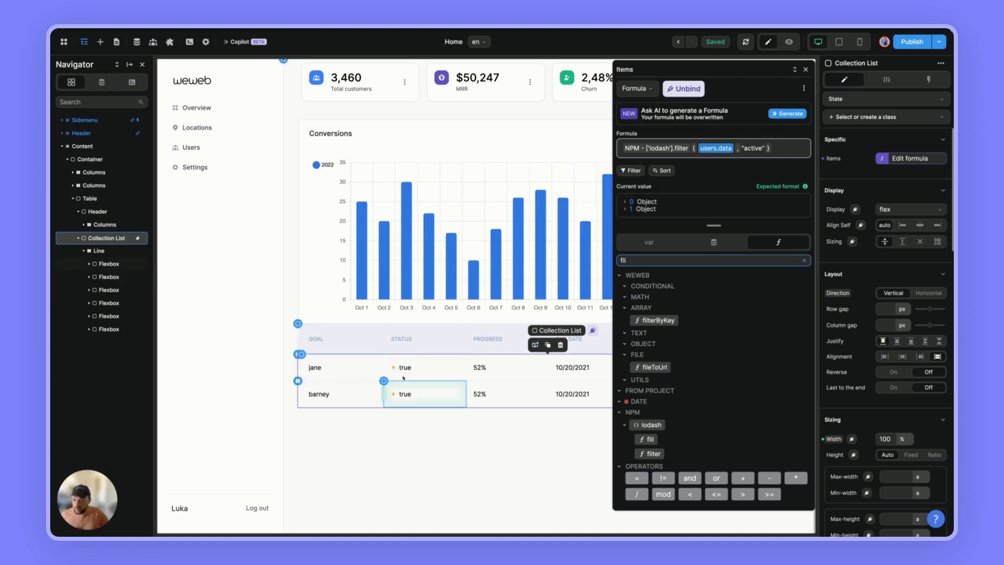
{"action": "left_click", "coordinate": [622, 201]}
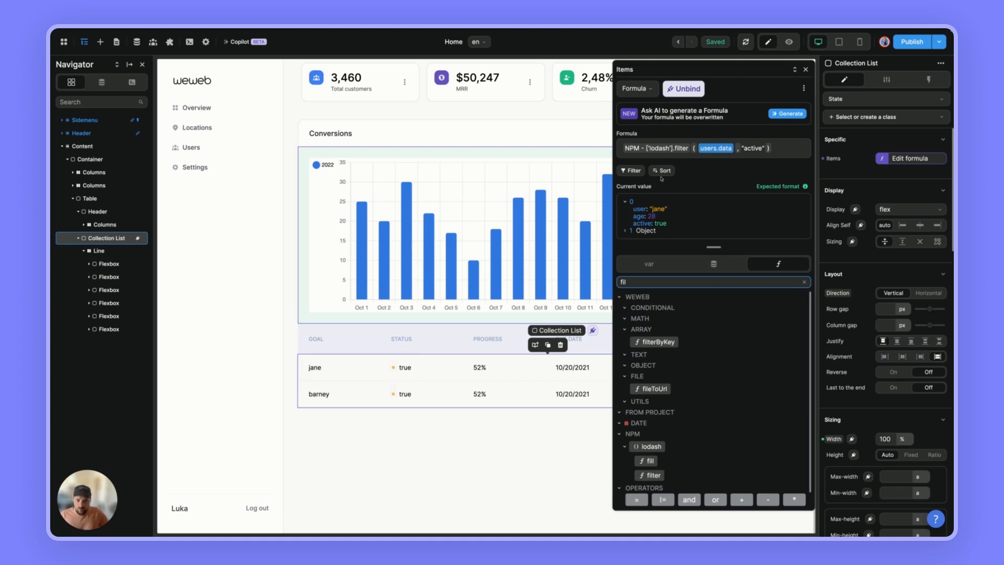
{"action": "left_click", "coordinate": [625, 202]}
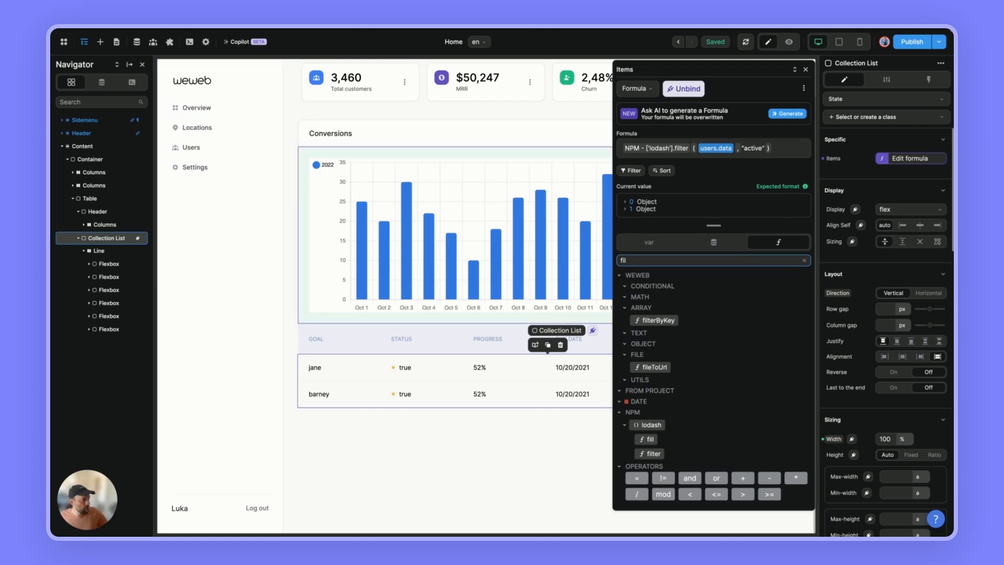
{"action": "mouse_move", "coordinate": [709, 173]}
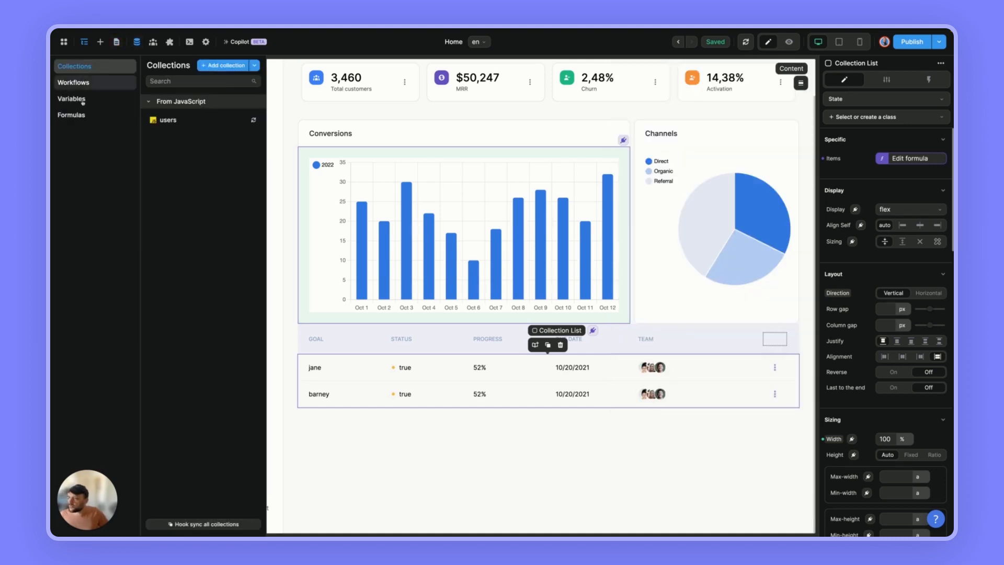
Create a Text variable 'csv' with the country CSV data as its default value.
{"action": "left_click", "coordinate": [71, 98]}
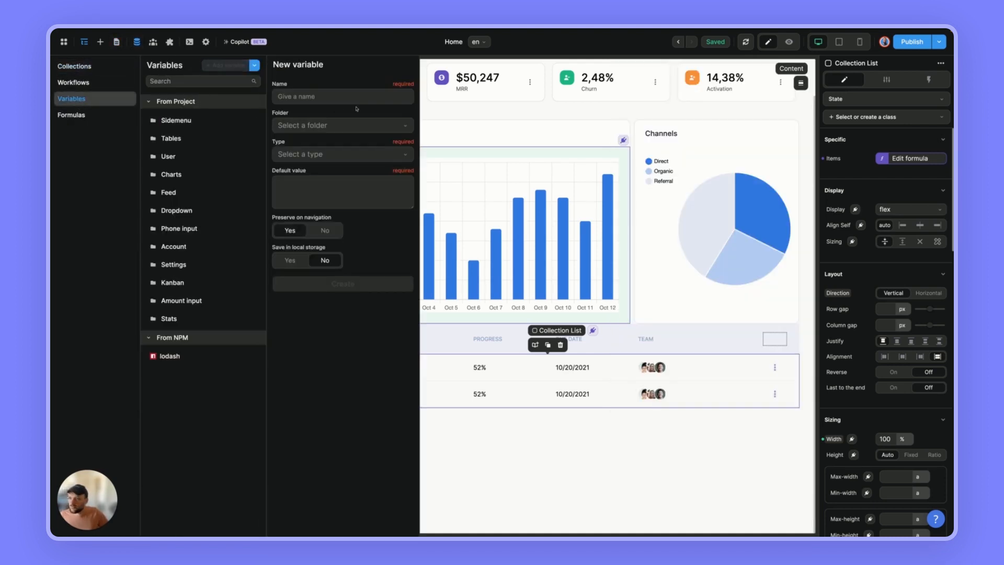
{"action": "type", "text": "cs"}
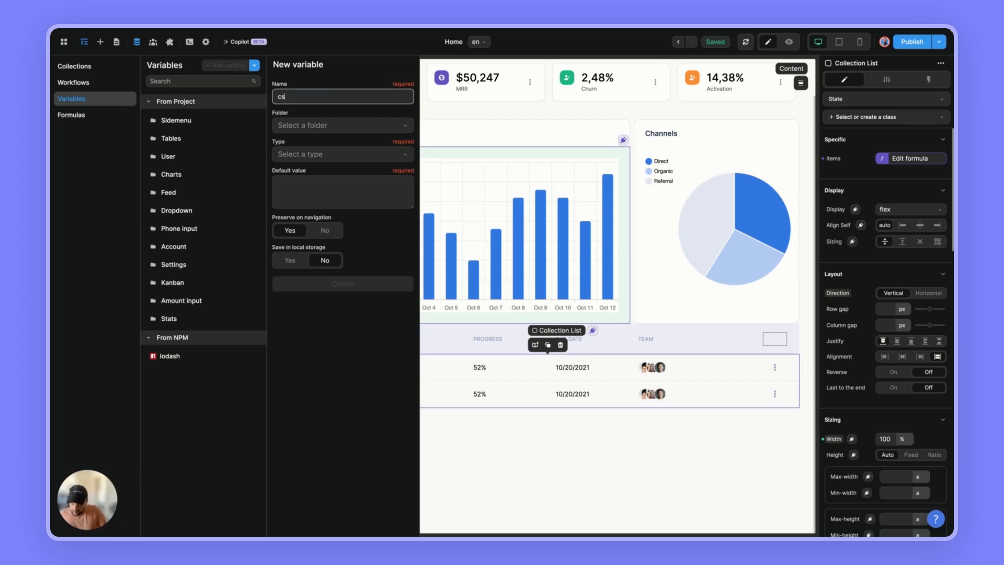
{"action": "type", "text": "v"}
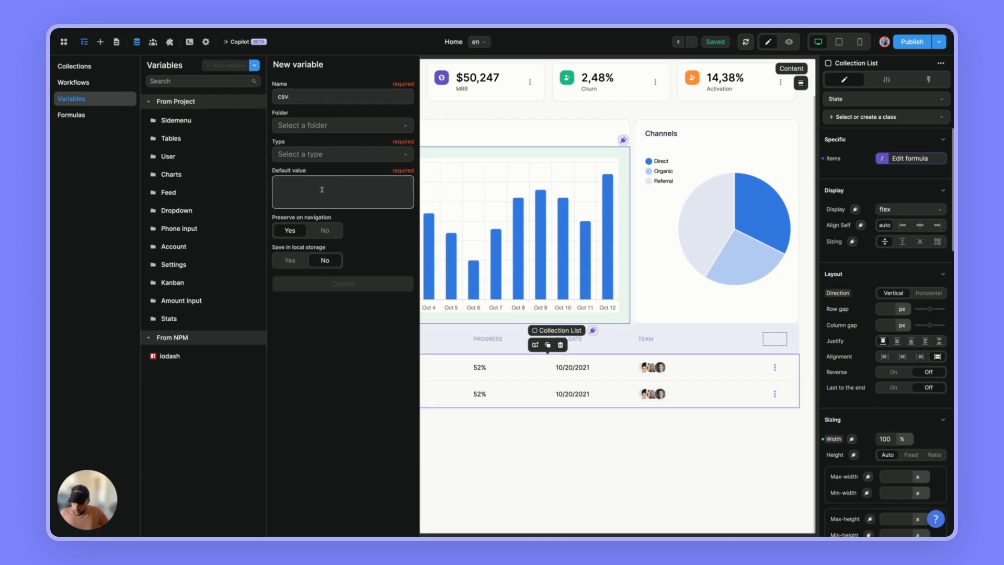
{"action": "left_click", "coordinate": [342, 154]}
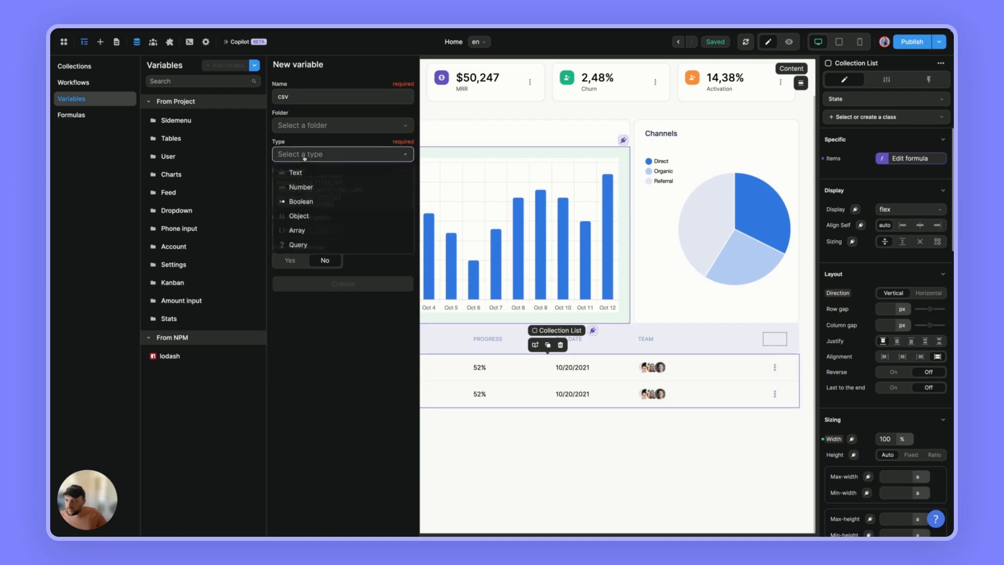
{"action": "left_click", "coordinate": [295, 172]}
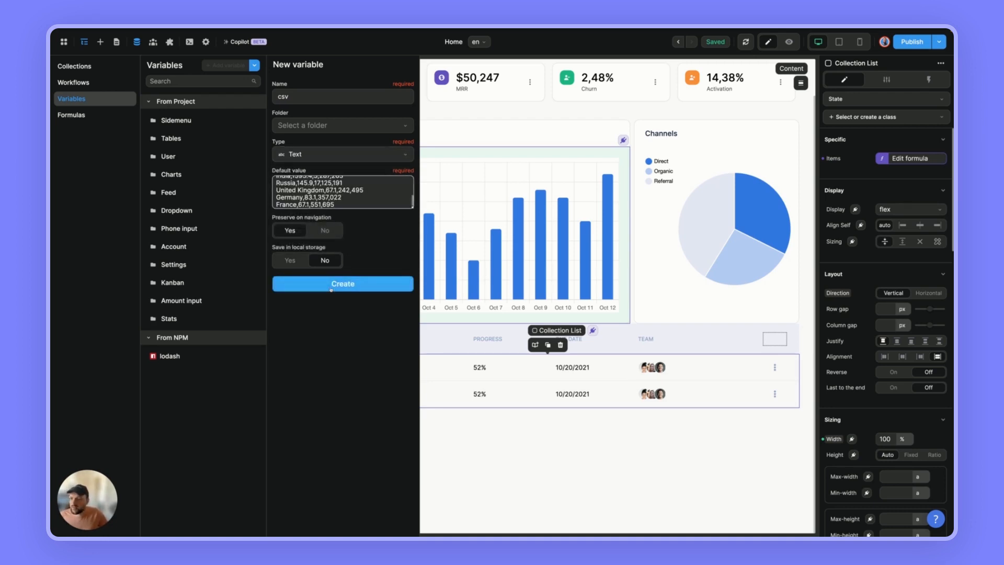
{"action": "left_click", "coordinate": [341, 283]}
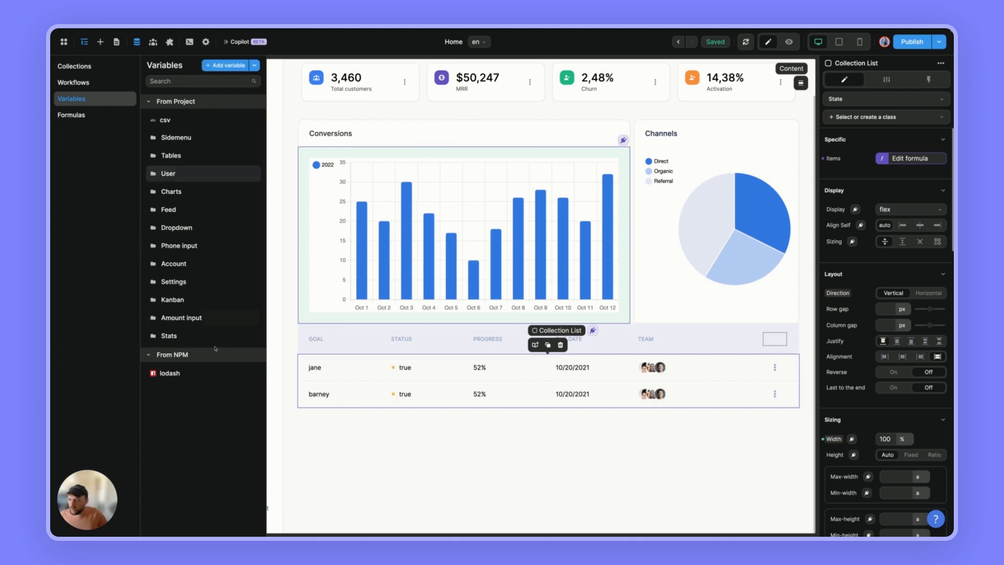
{"action": "mouse_move", "coordinate": [231, 275]}
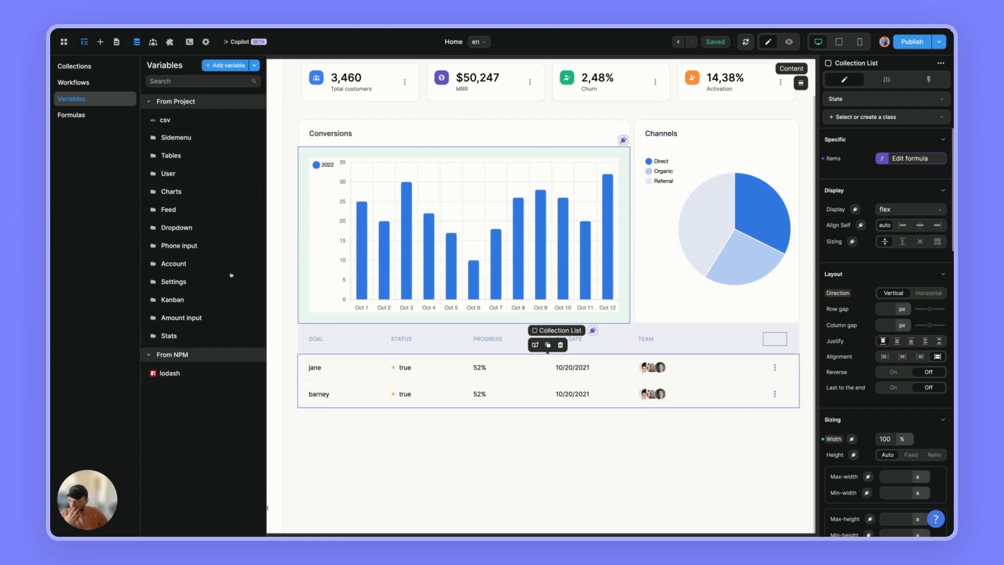
{"action": "mouse_move", "coordinate": [302, 219]}
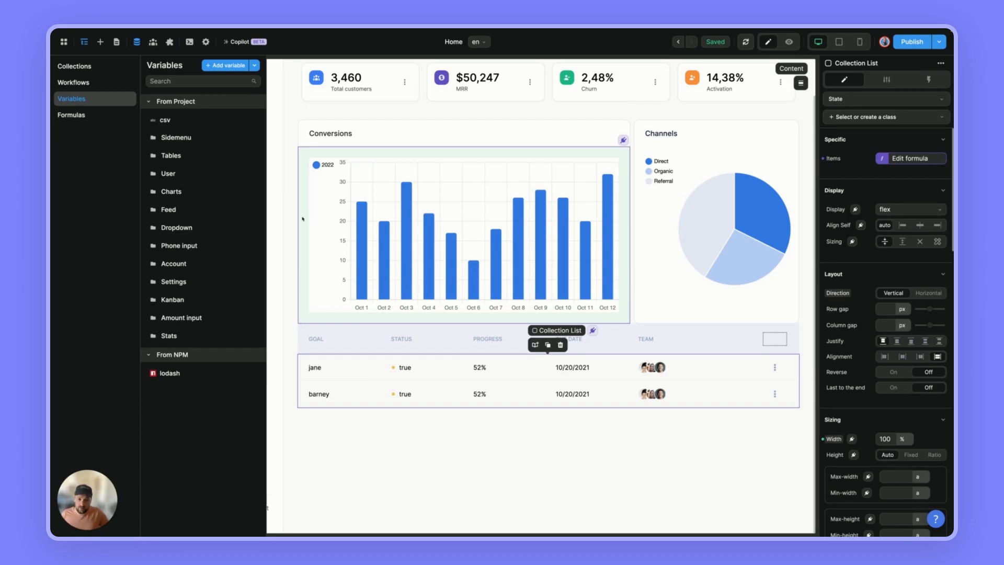
{"action": "mouse_move", "coordinate": [297, 106]}
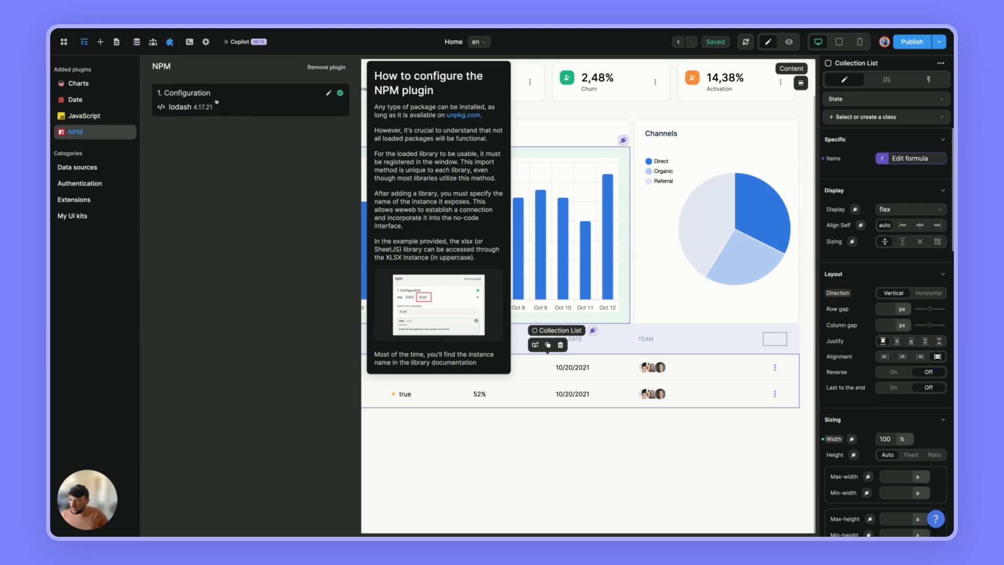
Add papaparse 5.3.2 to the NPM plugin as 'Papa', save, and return to the Navigator.
{"action": "left_click", "coordinate": [328, 93]}
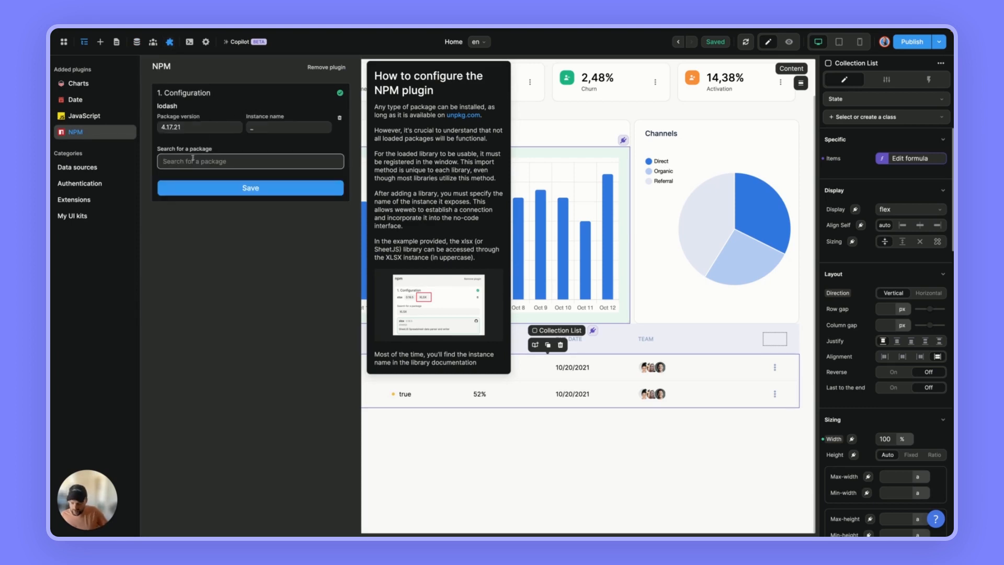
{"action": "type", "text": "pap"}
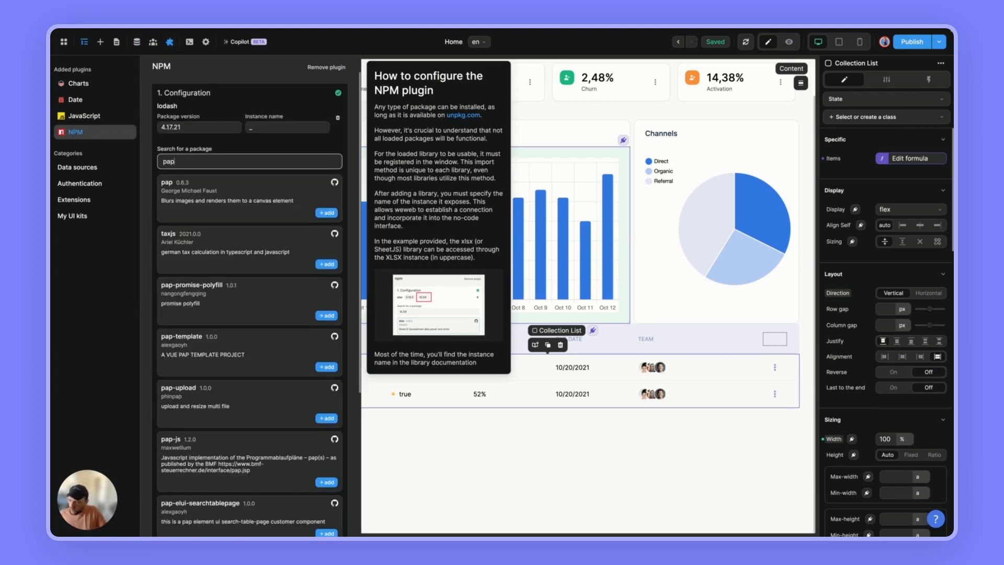
{"action": "type", "text": "a"}
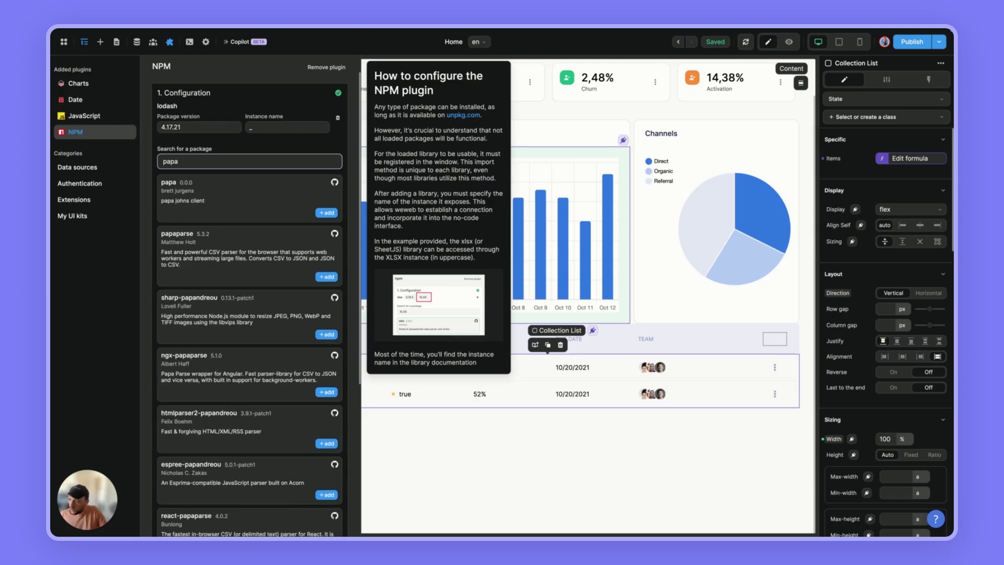
{"action": "mouse_move", "coordinate": [307, 272]}
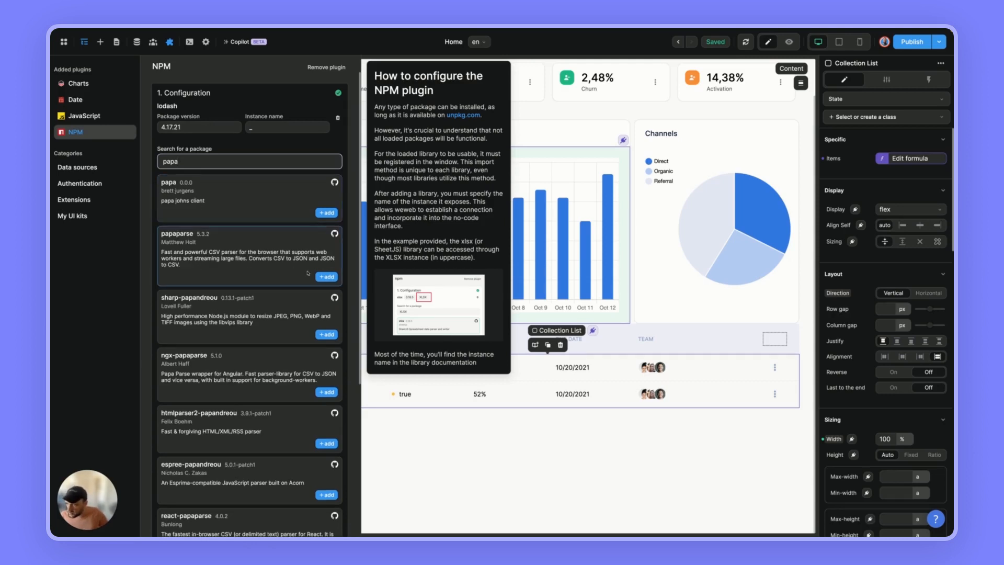
{"action": "left_click", "coordinate": [326, 276]}
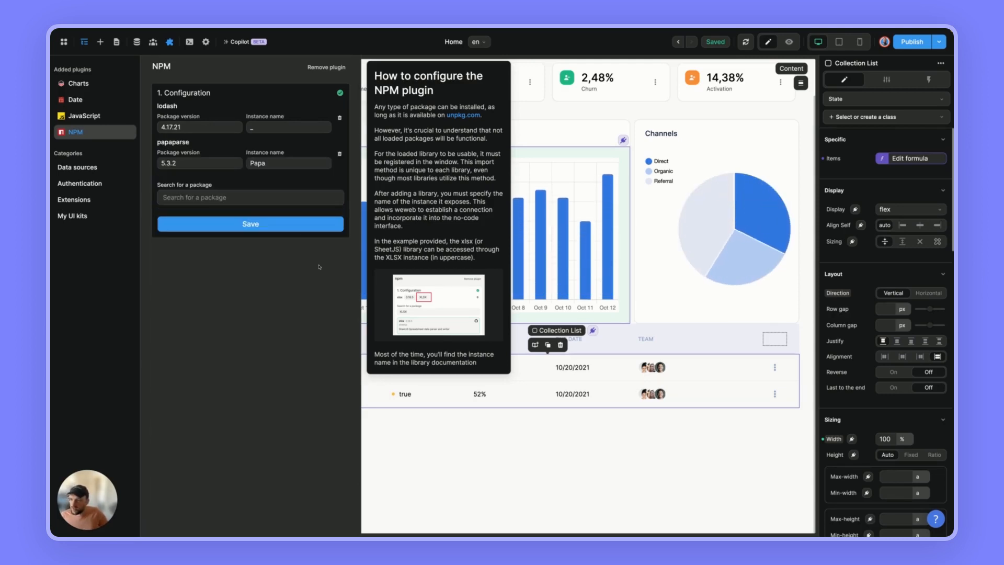
{"action": "left_click", "coordinate": [250, 223]}
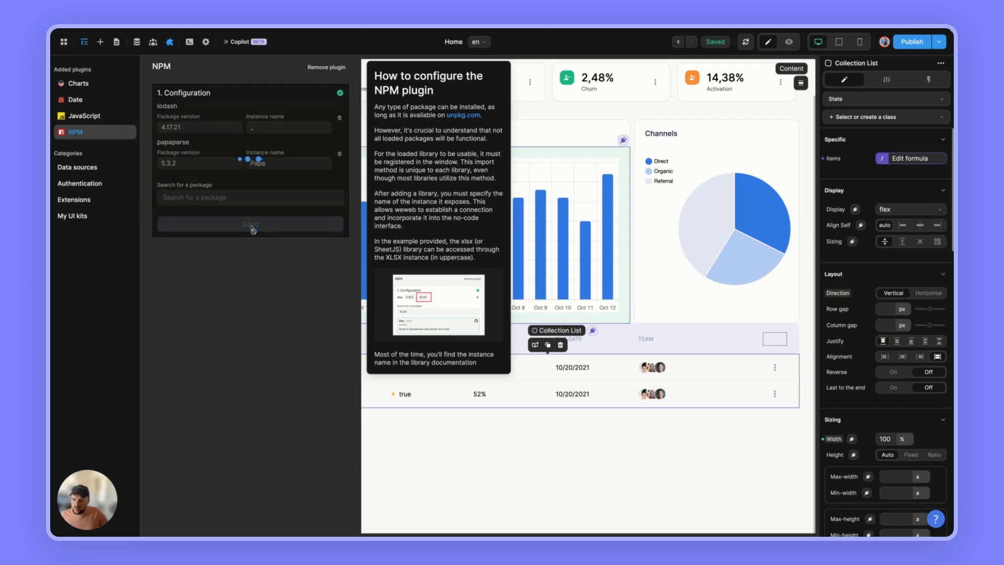
{"action": "left_click", "coordinate": [83, 42]}
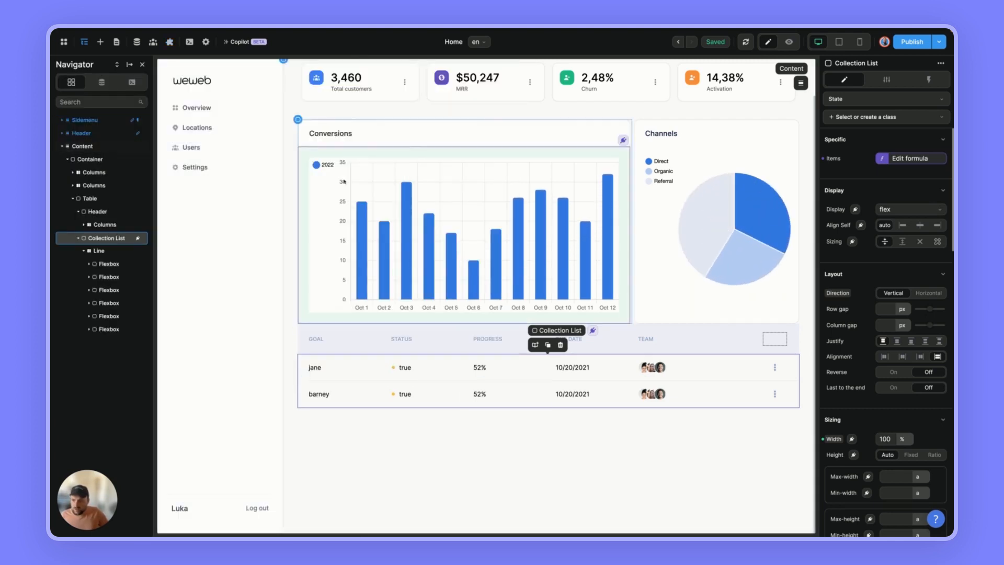
Set the list Items formula to NPM['papaparse'].parse(csv) and inspect the 11 parsed rows.
{"action": "left_click", "coordinate": [314, 339]}
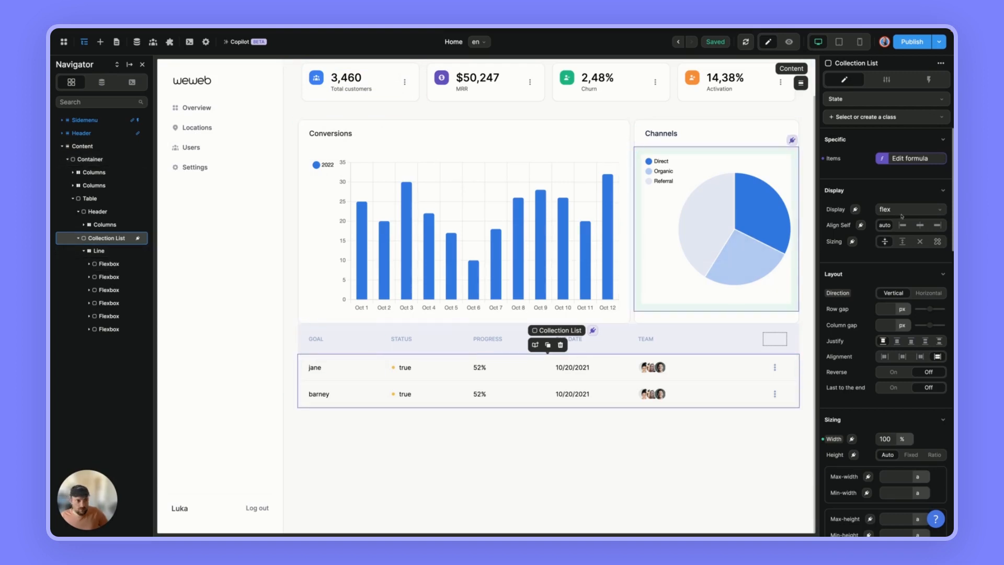
{"action": "left_click", "coordinate": [914, 158]}
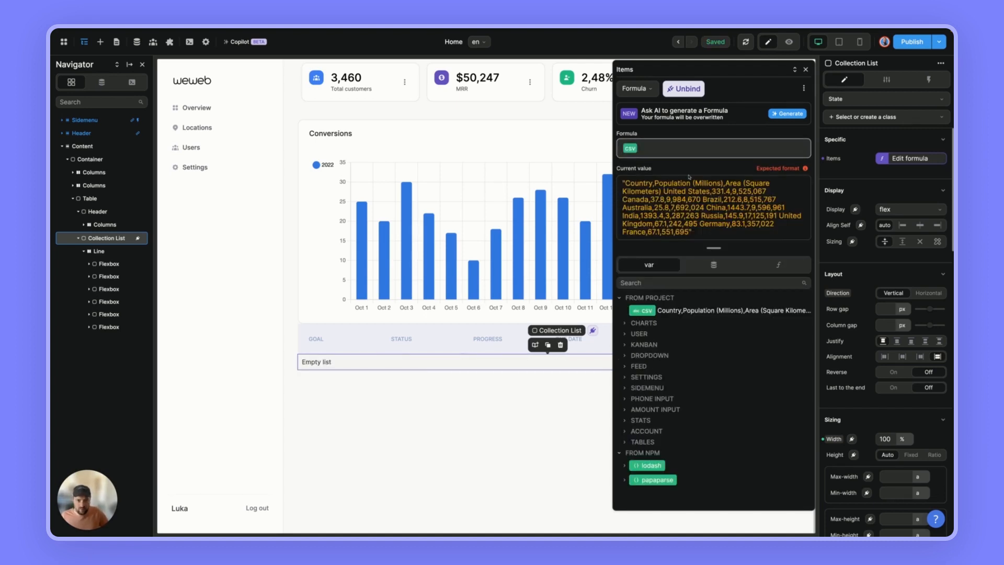
{"action": "mouse_move", "coordinate": [671, 173]}
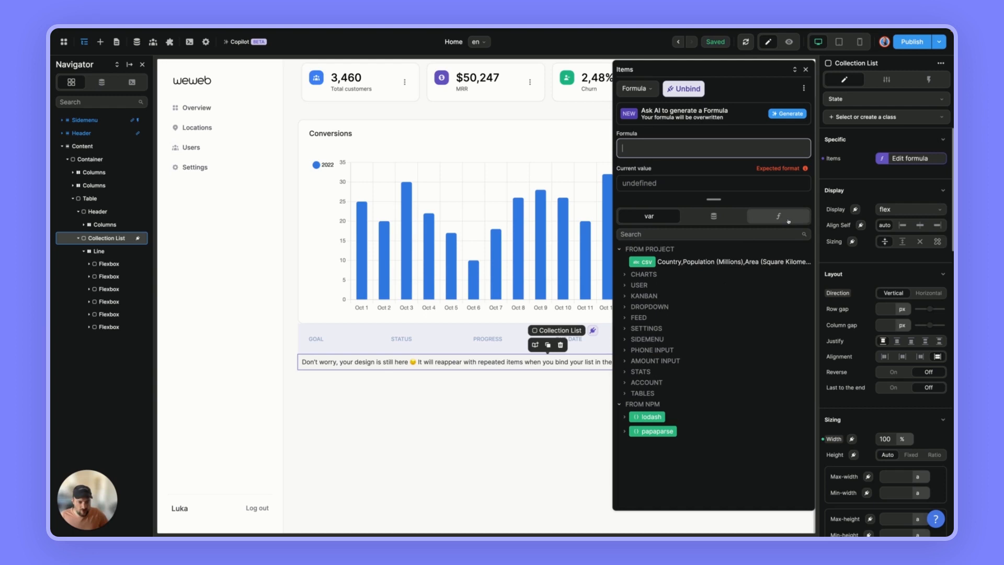
{"action": "left_click", "coordinate": [777, 215]}
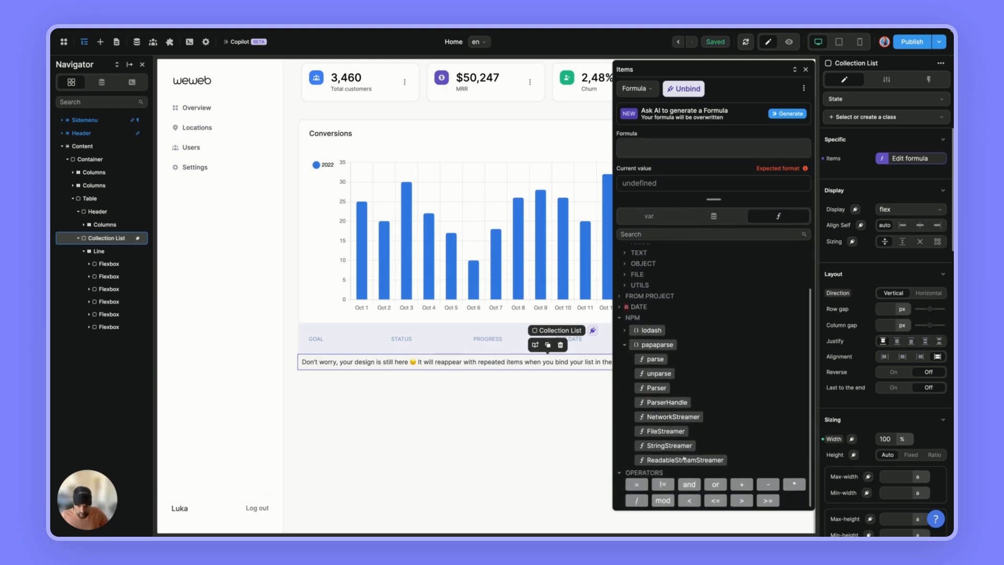
{"action": "left_click", "coordinate": [654, 359]}
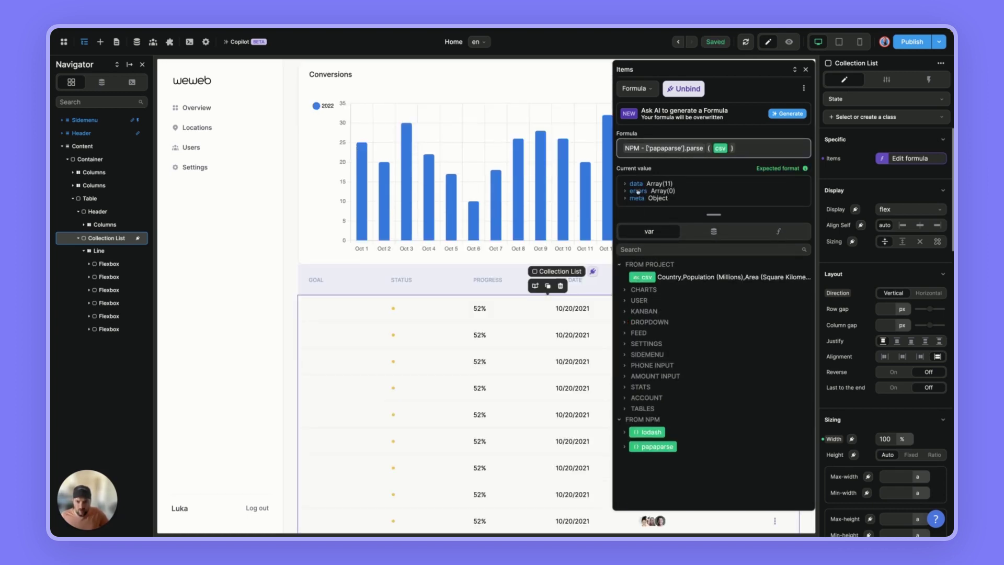
{"action": "left_click", "coordinate": [624, 183]}
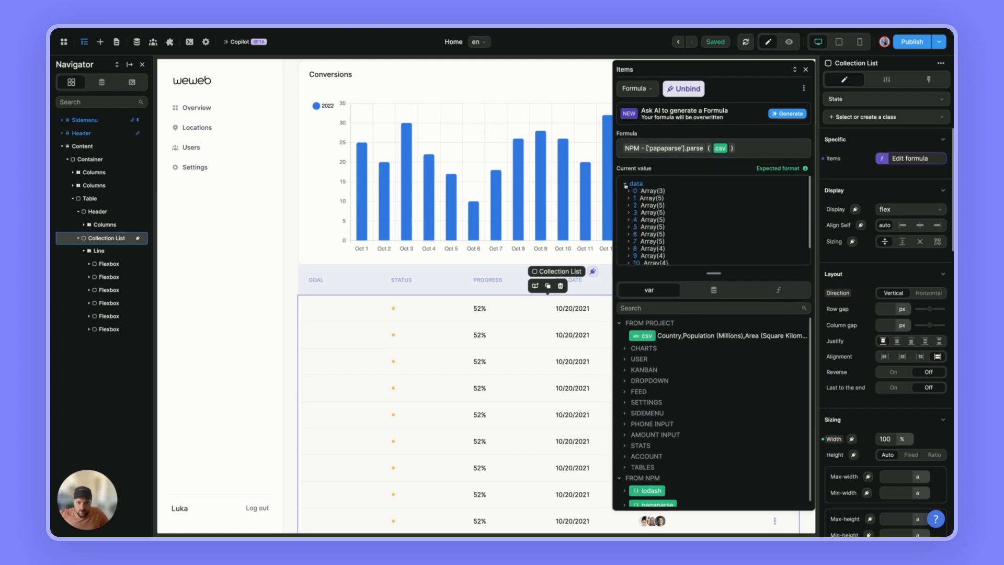
{"action": "left_click", "coordinate": [627, 190]}
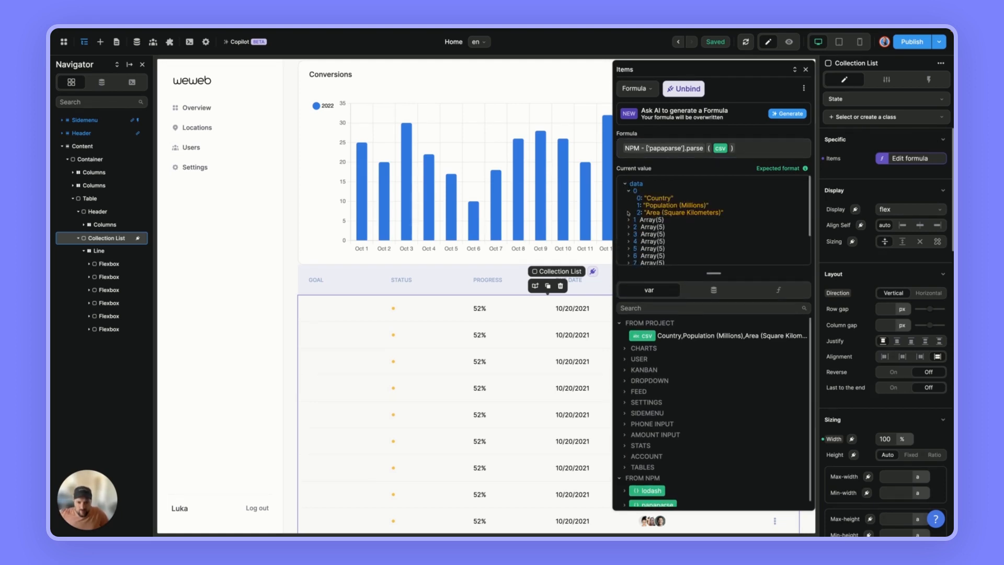
{"action": "left_click", "coordinate": [630, 216]}
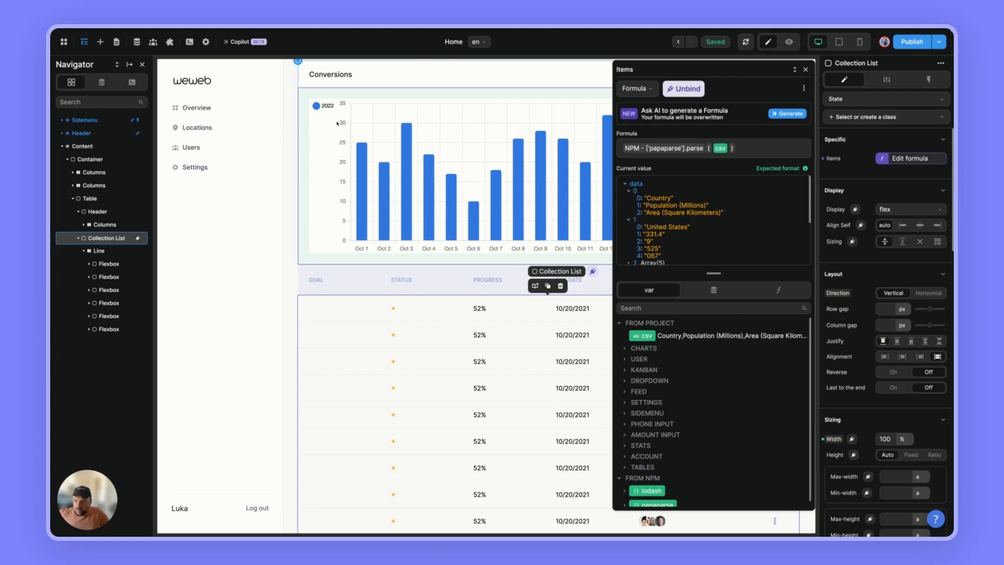
{"action": "left_click", "coordinate": [169, 42]}
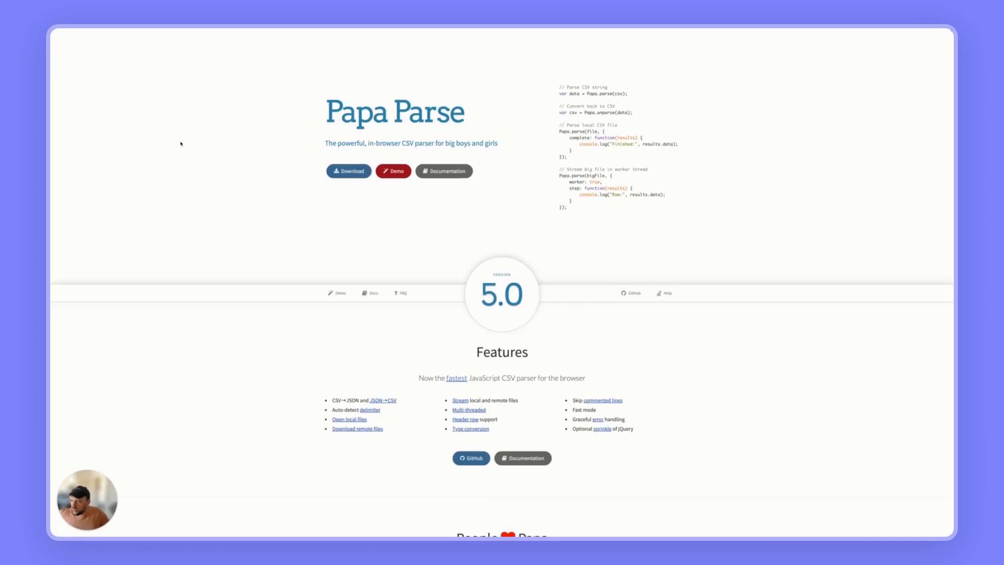
Read the header option in Papa Parse's parse config documentation.
{"action": "scroll", "scroll_direction": "down", "scroll_amount": 3}
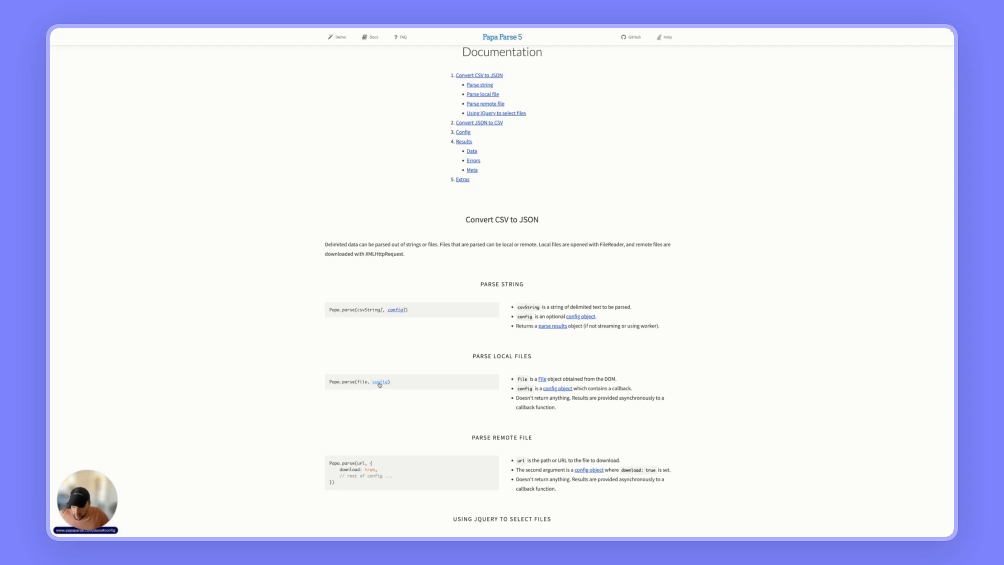
{"action": "left_click", "coordinate": [379, 381]}
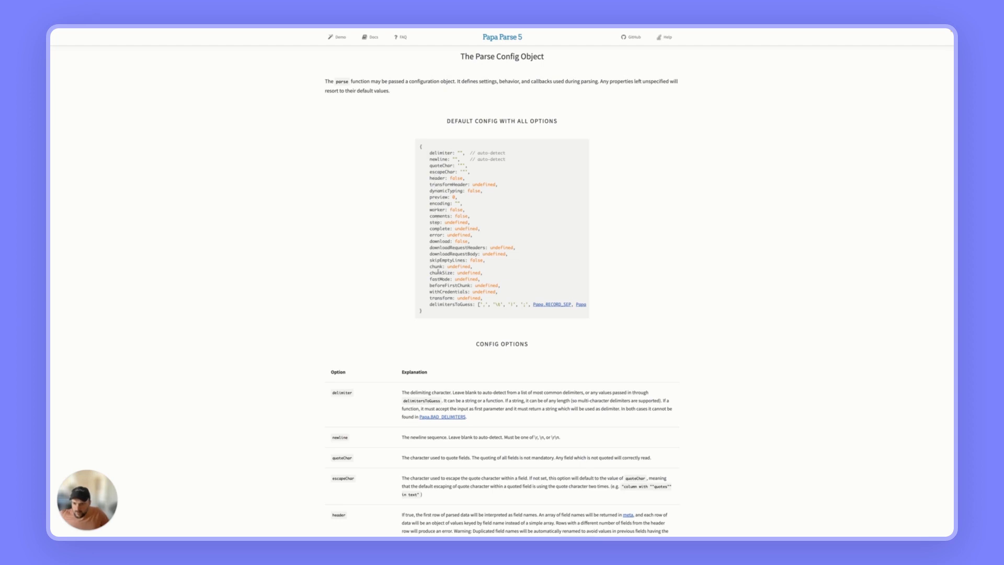
{"action": "double_click", "coordinate": [439, 177]}
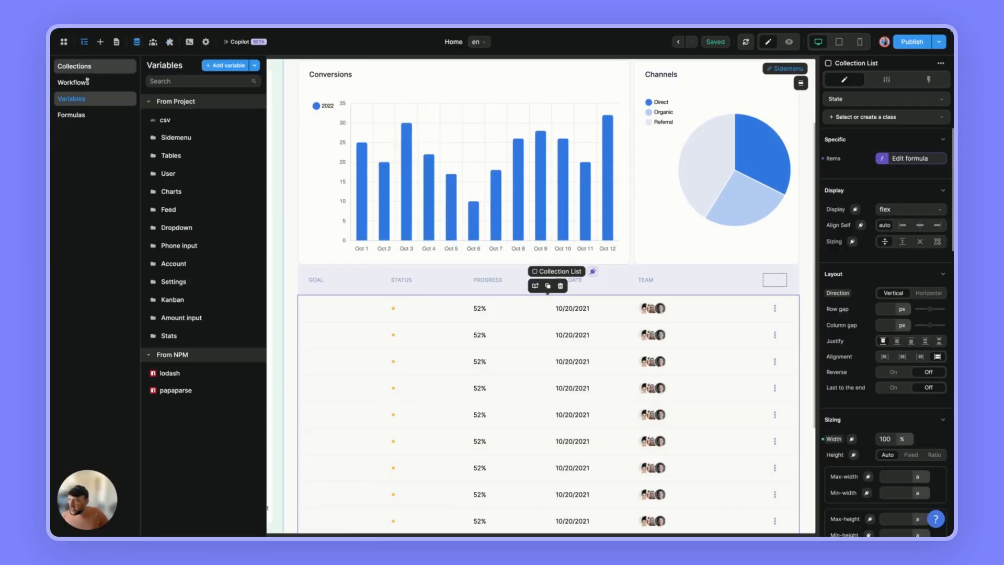
Create an Object variable named config with default value {"header": true}.
{"action": "left_click", "coordinate": [225, 65]}
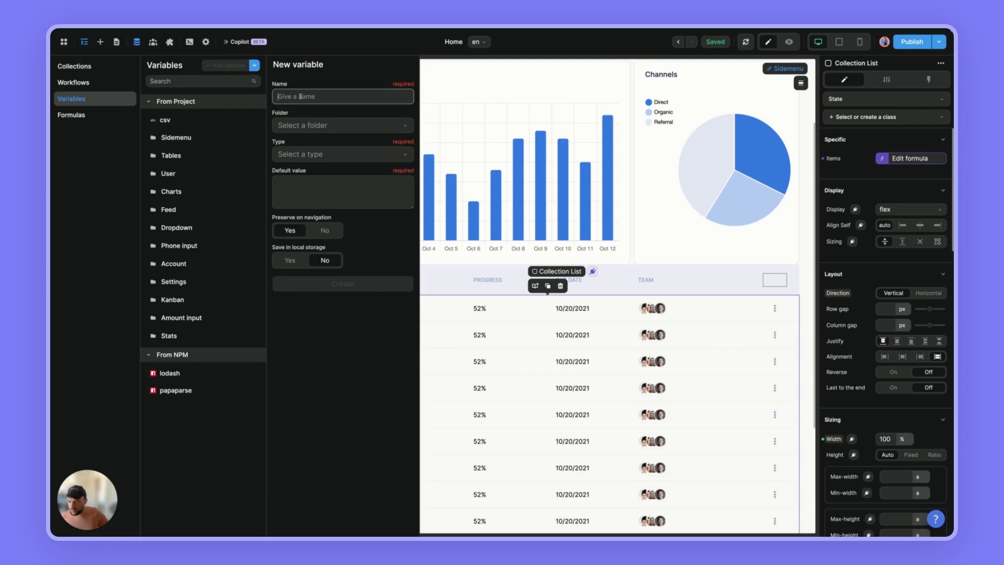
{"action": "type", "text": "confio"}
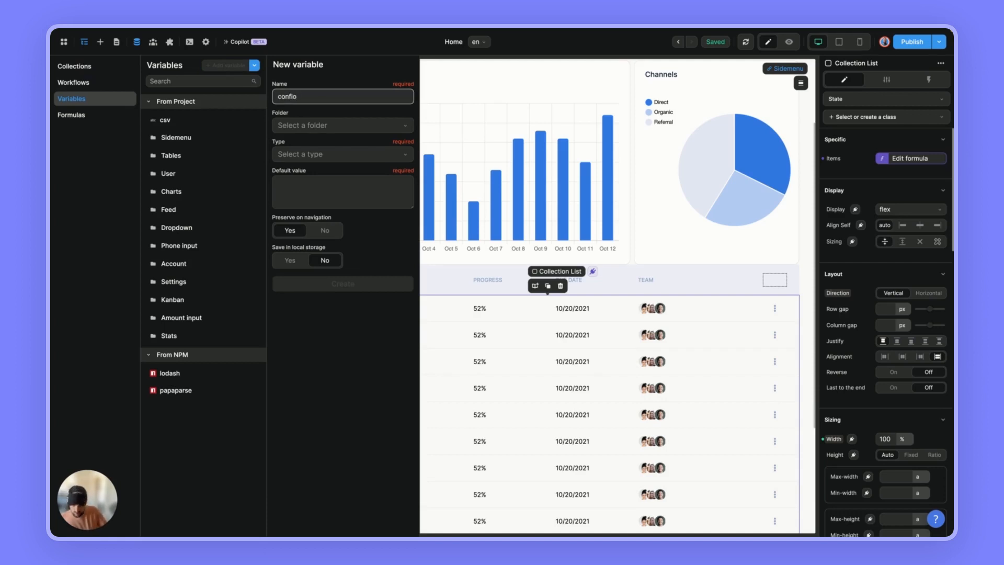
{"action": "left_click", "coordinate": [341, 154]}
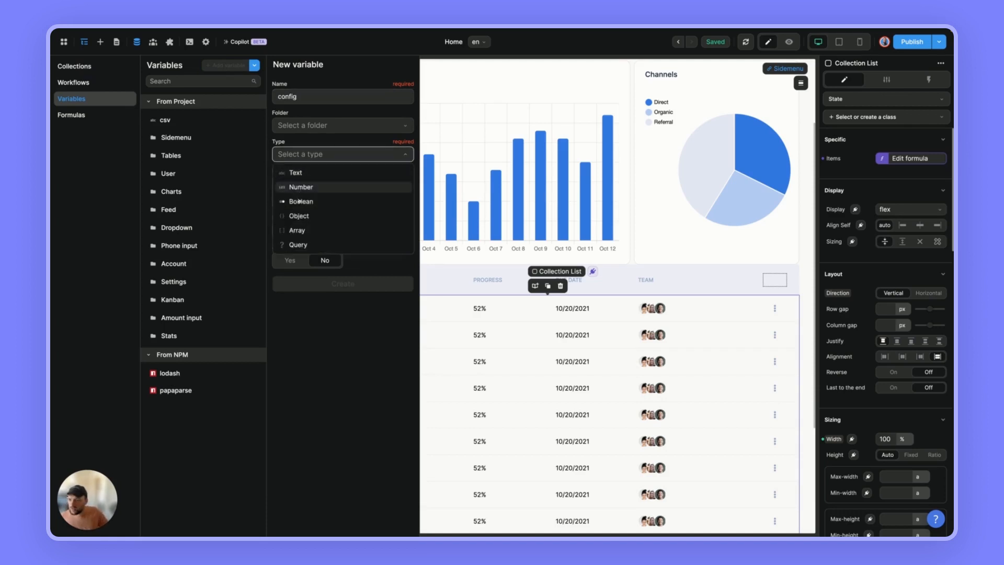
{"action": "left_click", "coordinate": [298, 215]}
{"action": "type", "text": "\"header\":"}
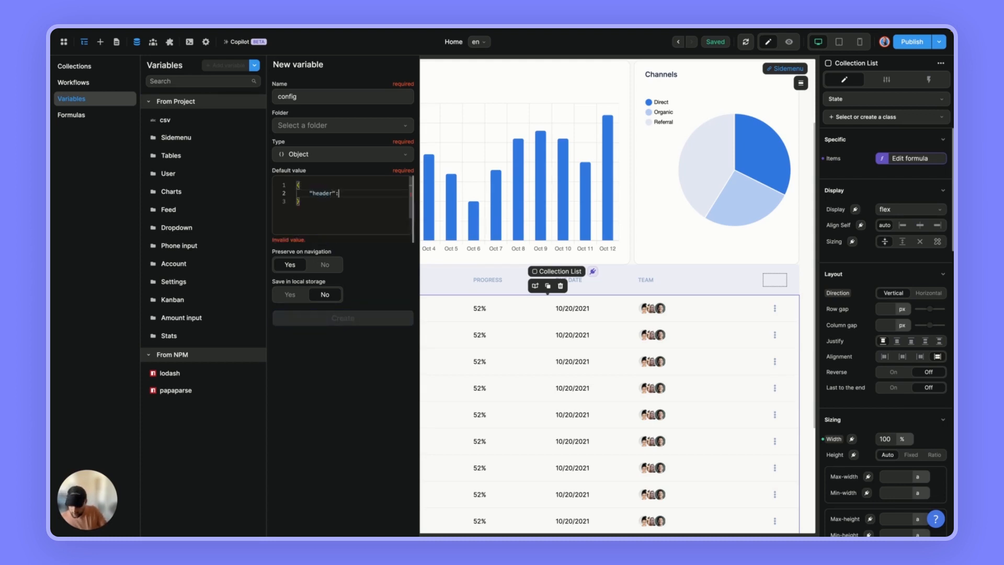
{"action": "type", "text": "true"}
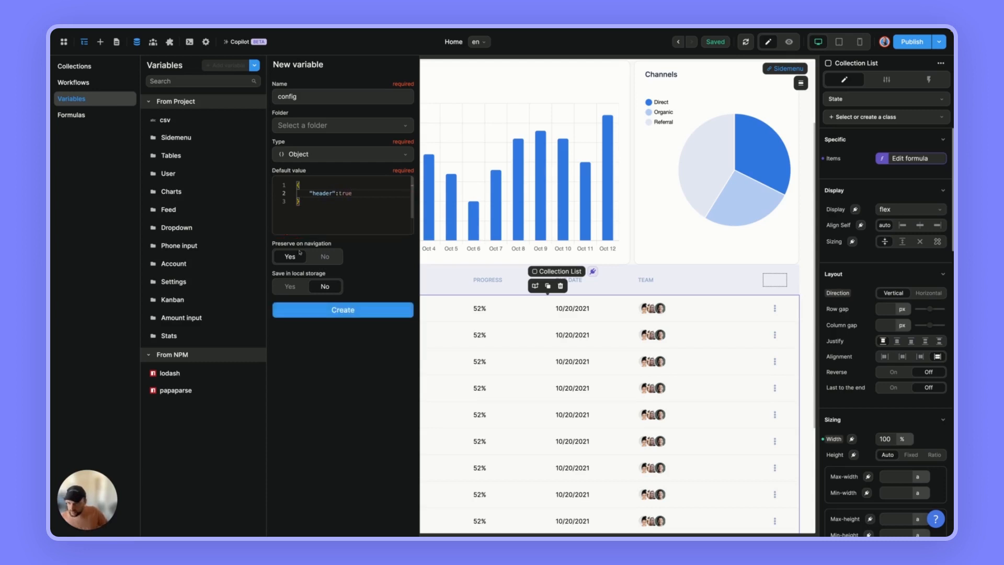
{"action": "left_click", "coordinate": [342, 309]}
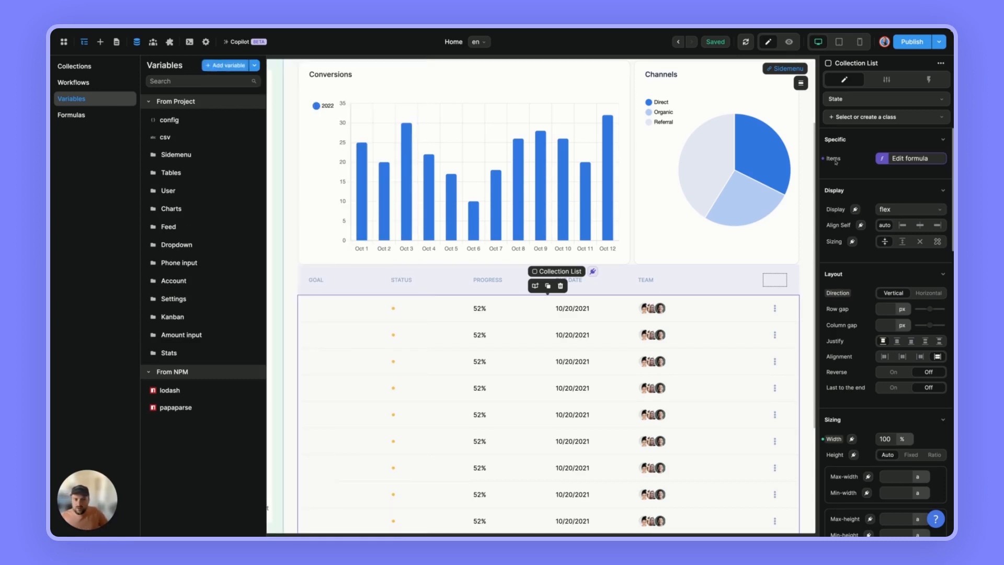
{"action": "left_click", "coordinate": [910, 157]}
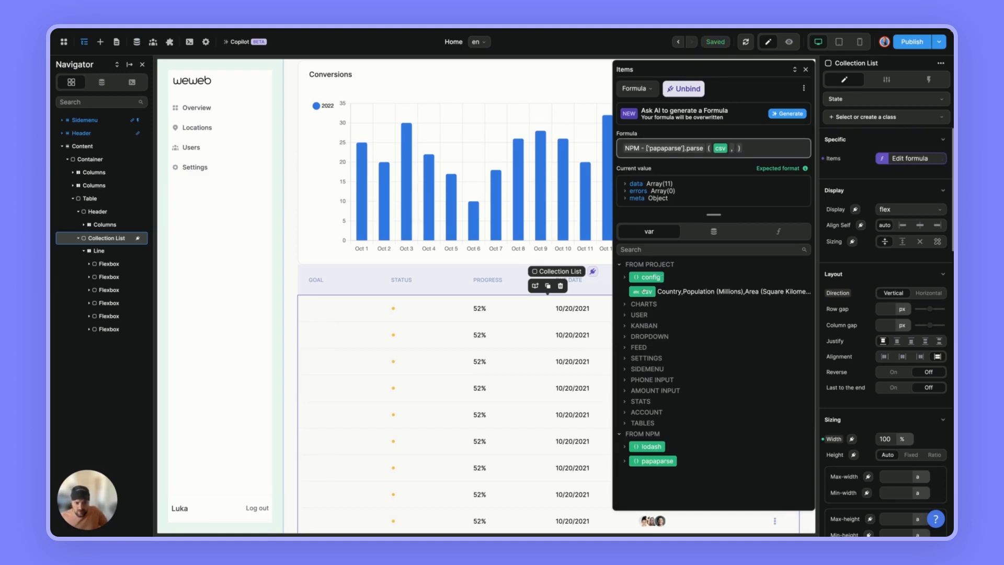
Change the items formula to parse(csv, config).data for header-keyed rows.
{"action": "left_click", "coordinate": [648, 276]}
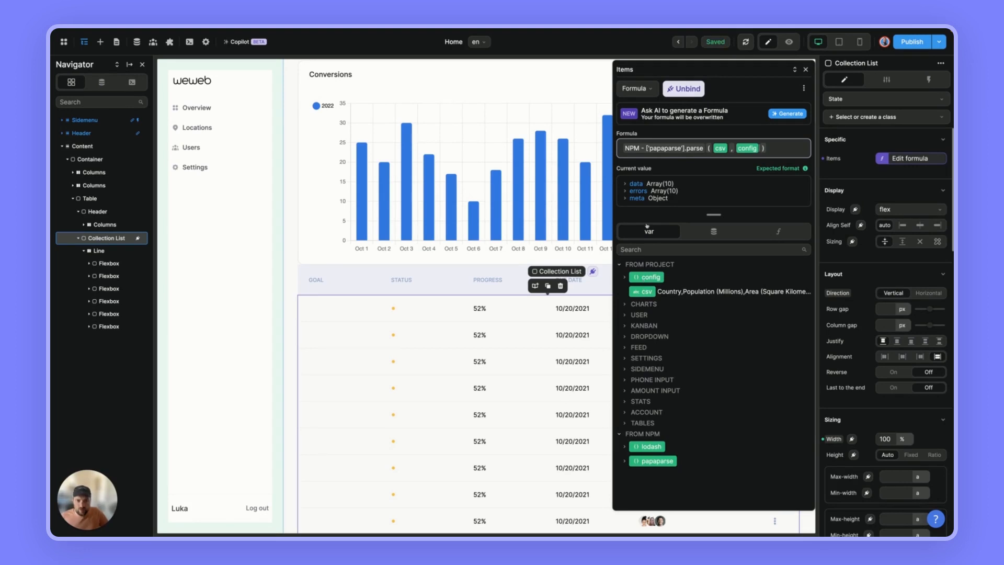
{"action": "left_click", "coordinate": [626, 183]}
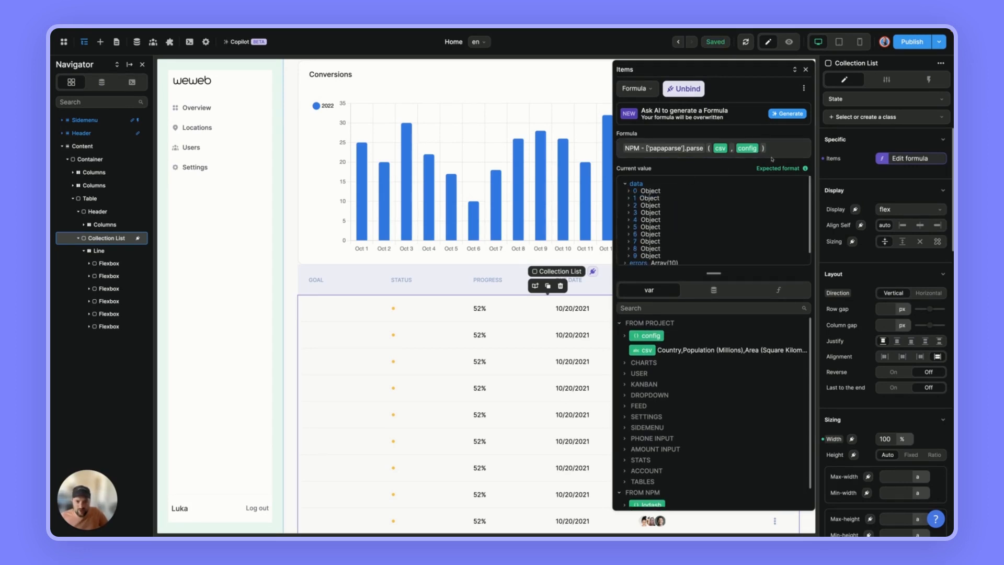
{"action": "type", "text": ".data.user"}
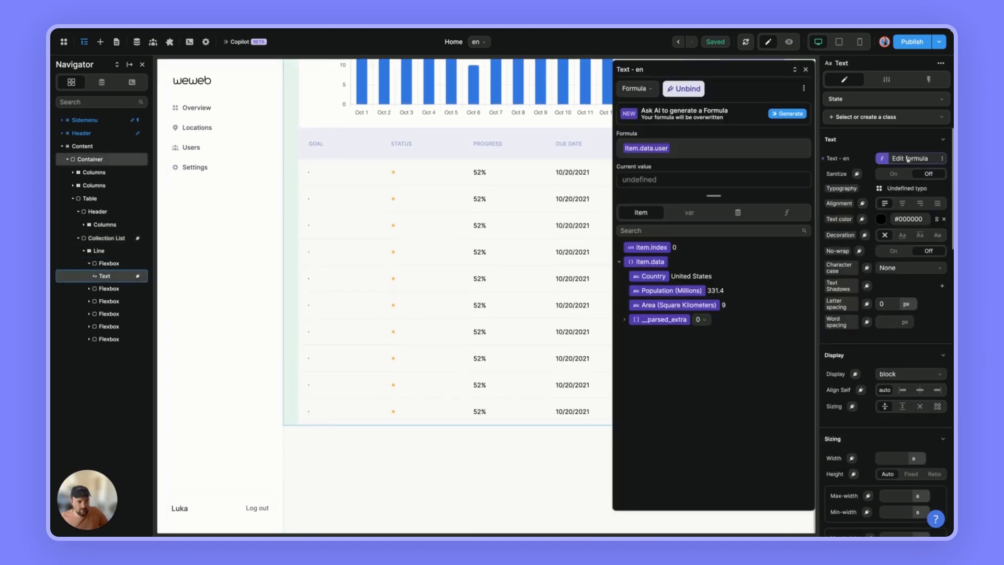
View the first row Text's binding showing item Country, Population and Area.
{"action": "left_click", "coordinate": [649, 276]}
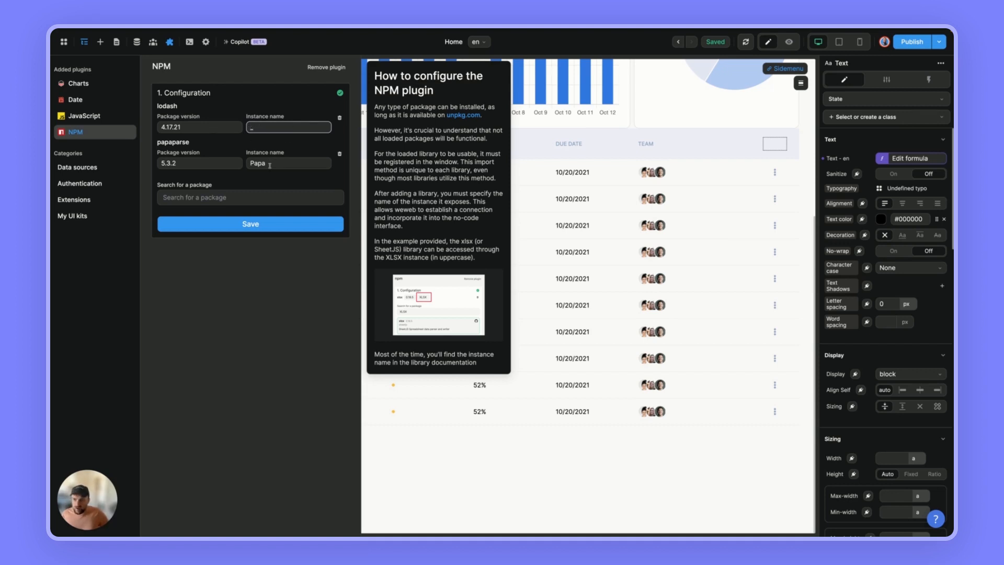
Check the papaparse instance name Papa in the NPM plugin settings.
{"action": "left_click", "coordinate": [288, 163]}
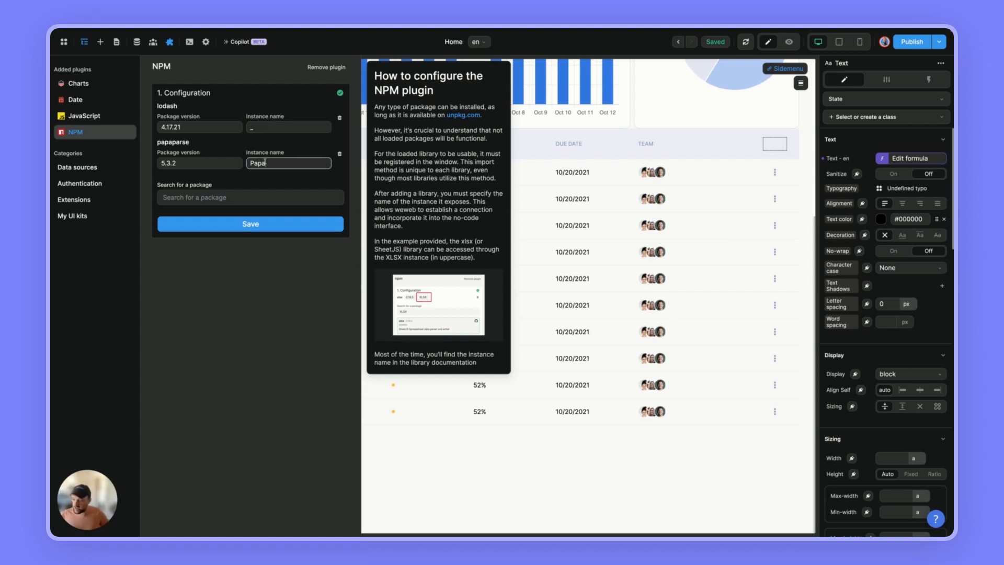